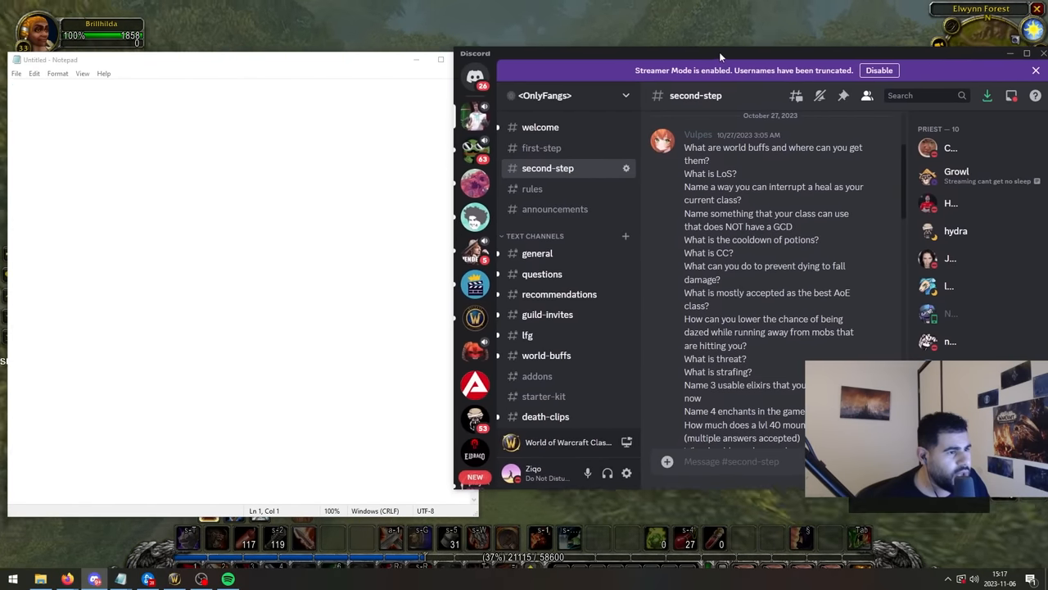
# Type the answers on world buffs and line of sight, each on its own line.
pyautogui.write('Powerful buff')
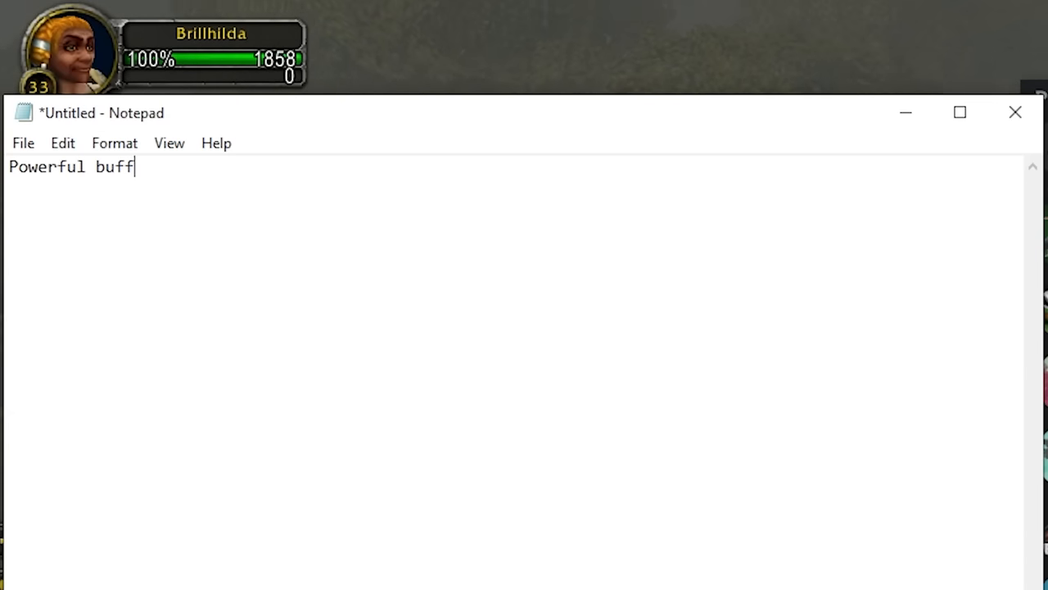
pyautogui.write('s obtained through quests, objectives in the world or raid turn ins such as Head of Onyxia.')
pyautogui.write('Los')
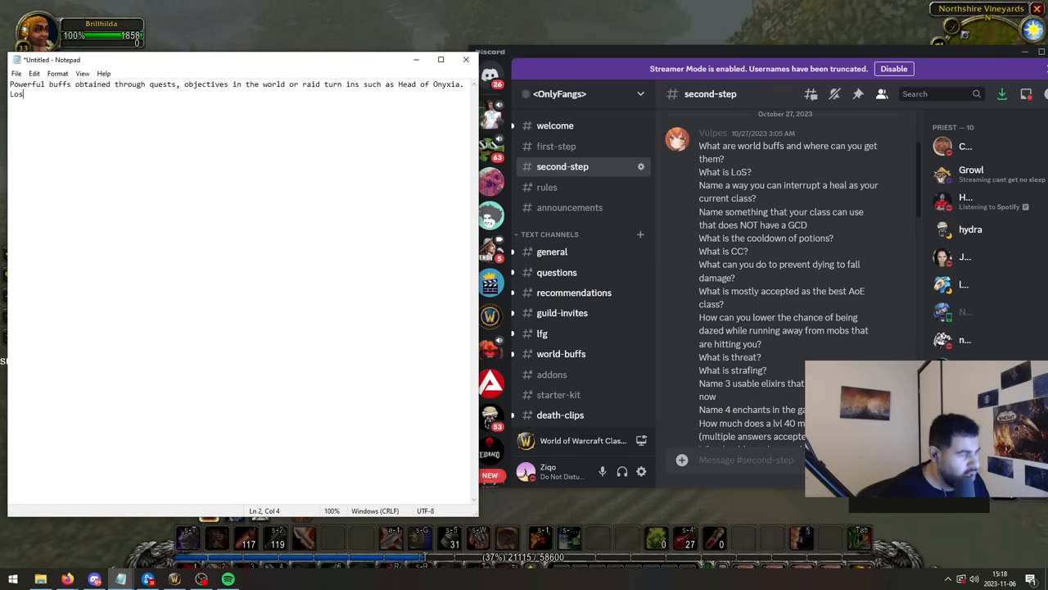
pyautogui.write('= Line of sight, useful fo')
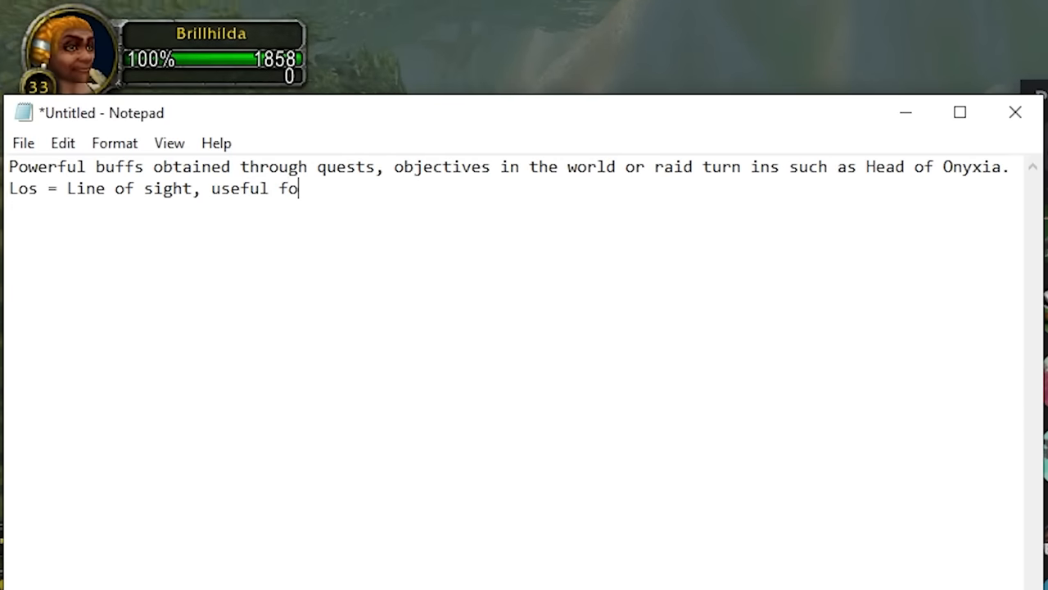
pyautogui.write('r avoiding ranged mobs.')
pyautogui.write('3min')
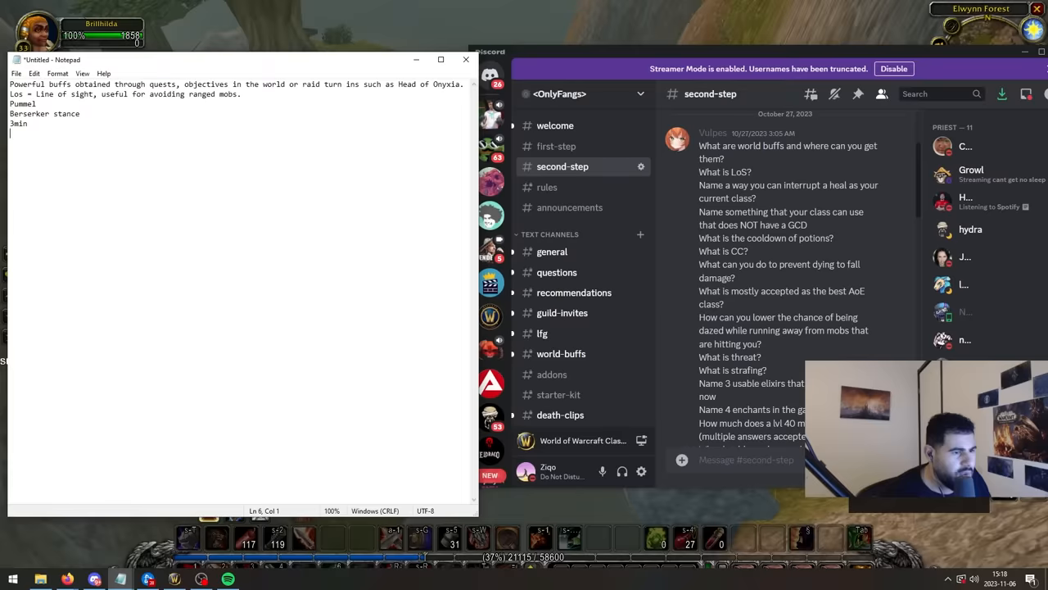
# Add answer lines for crowd control (polymorph), not jumping off cliffs, and Mage.
pyautogui.write('Crowd contr')
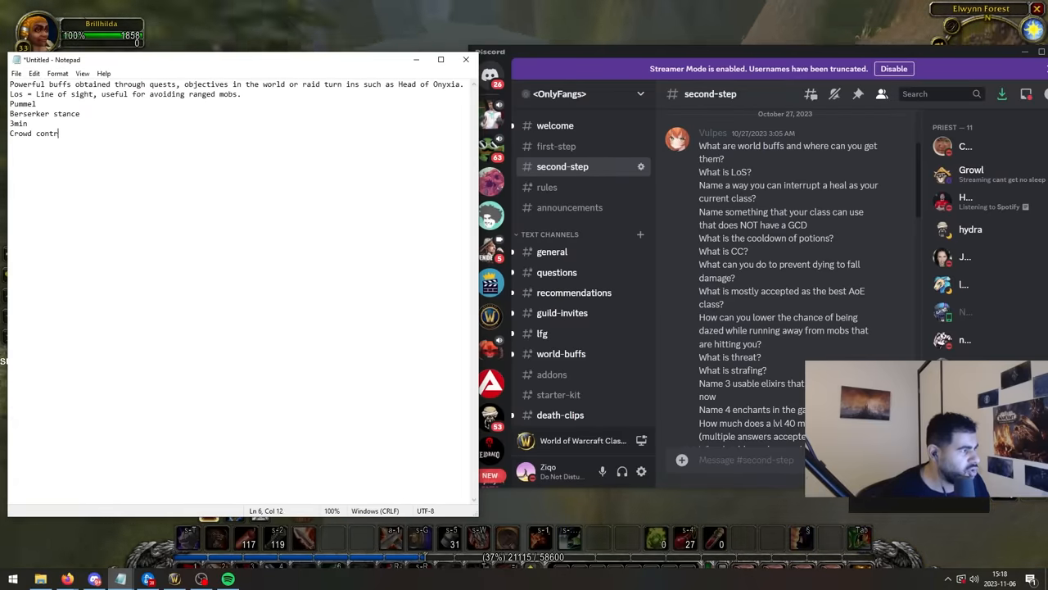
pyautogui.write('ol, polymorph')
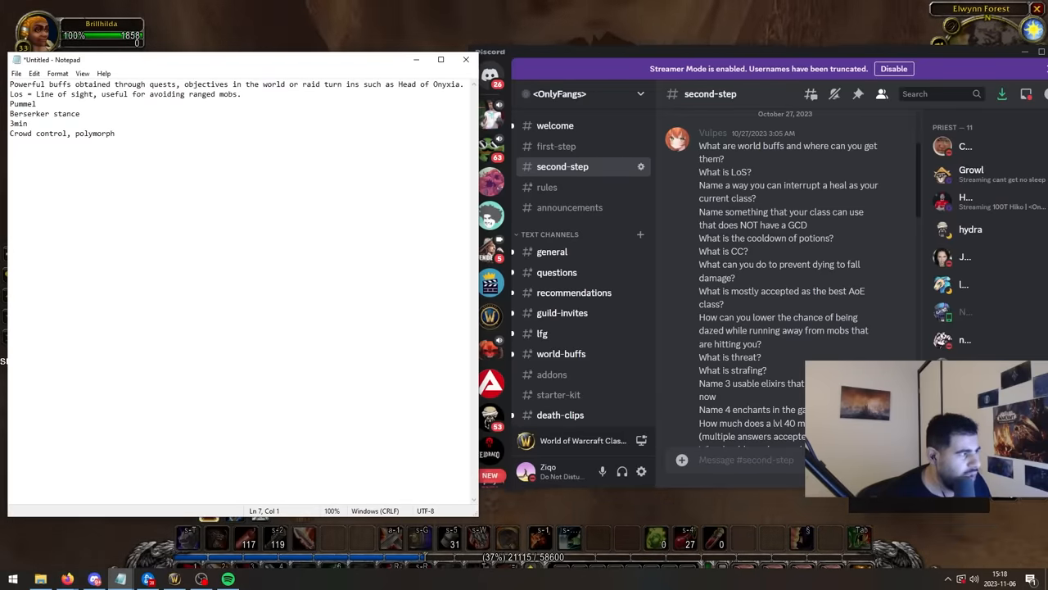
pyautogui.write('Dont jump')
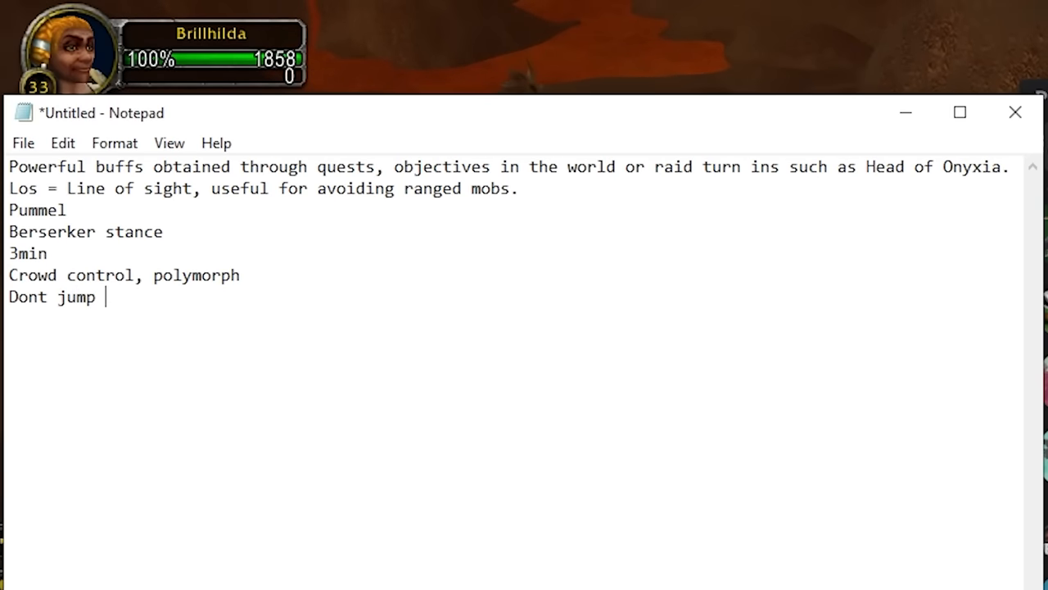
pyautogui.write('off cliffs')
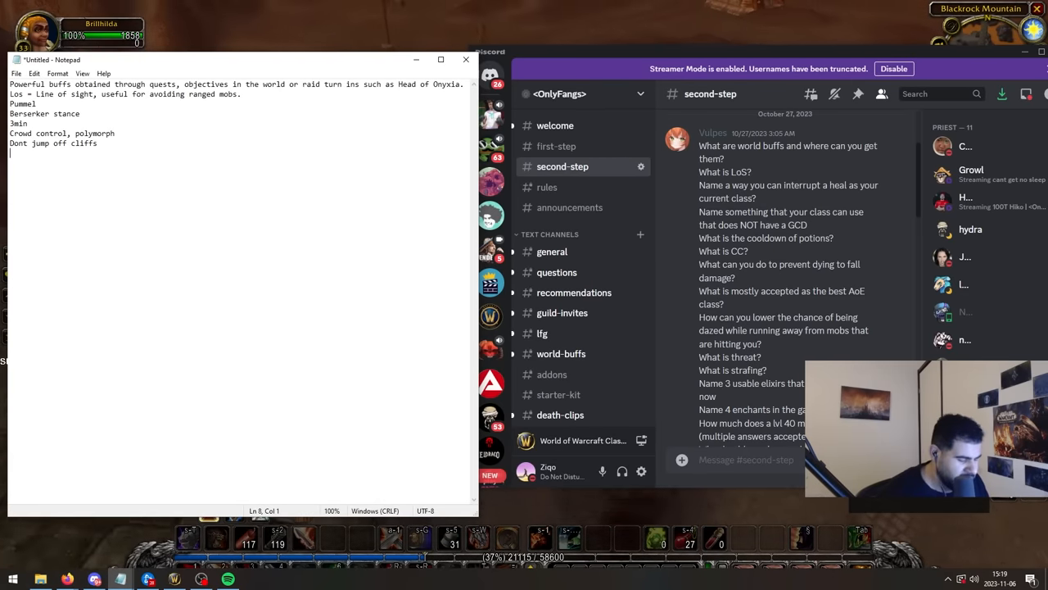
pyautogui.write('Mage')
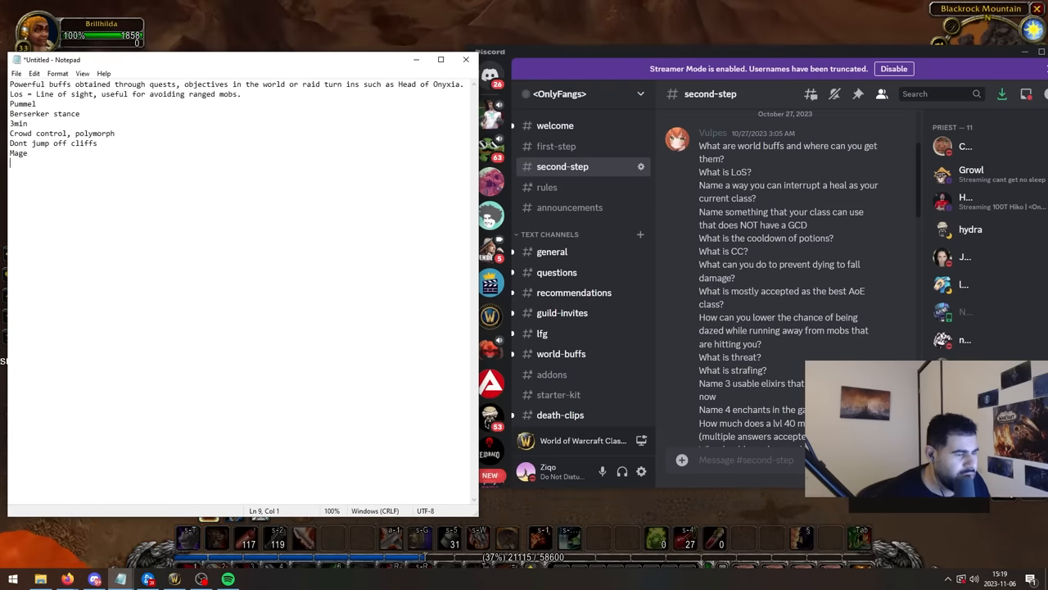
# Type answer lines for the daze tip, strafing, and the elixir names.
pyautogui.write('Dont give them your back')
pyautogui.write('Threat = aggro, more threat means the mob will target me')
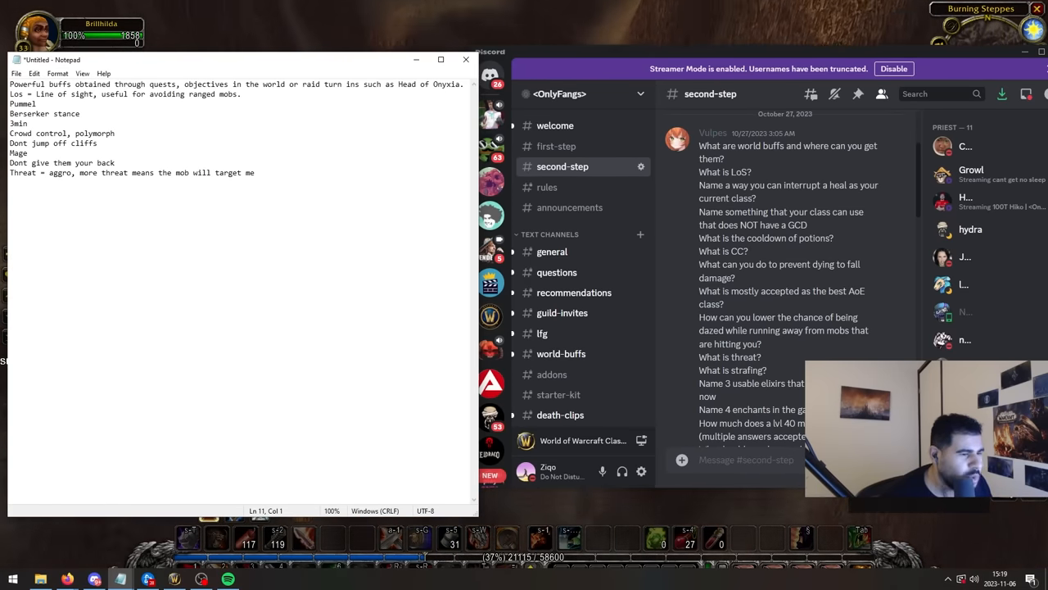
pyautogui.write('Strafing')
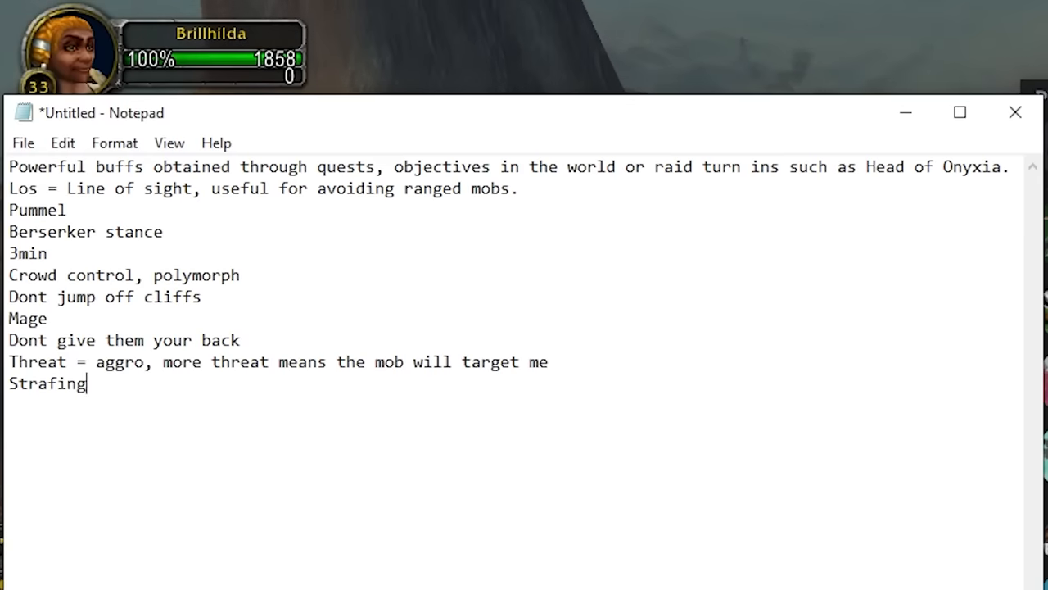
pyautogui.write('is how you')
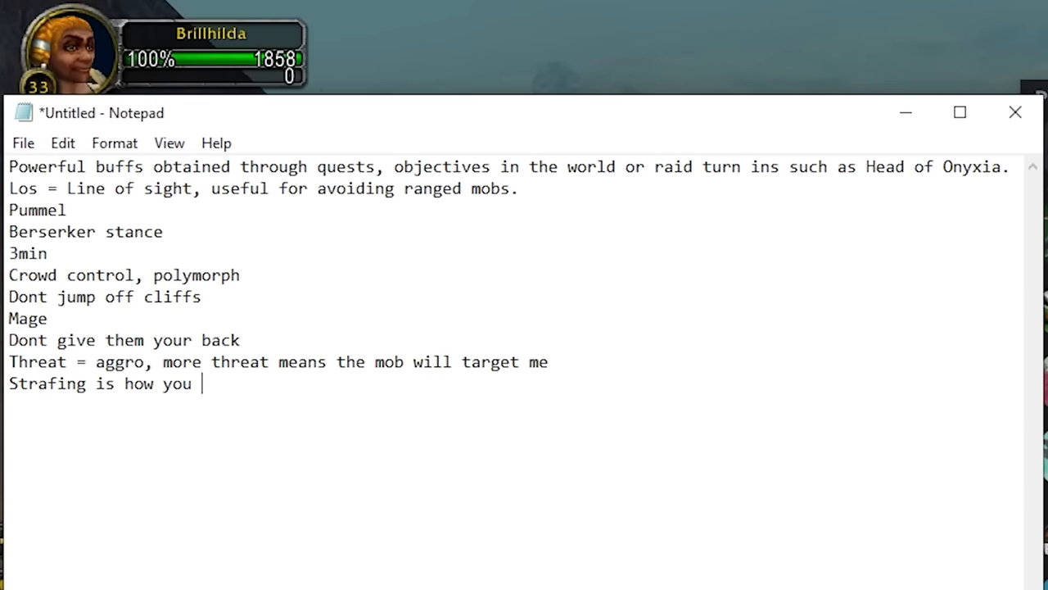
pyautogui.write('move unless you are a')
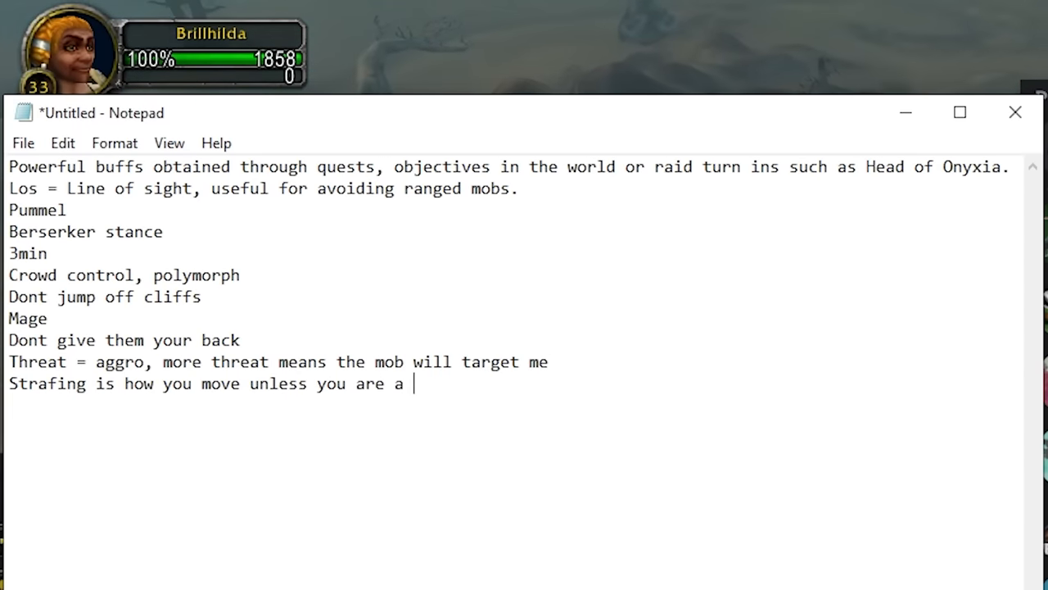
pyautogui.write('complete fucking idiot')
pyautogui.write('Elixir of greater f')
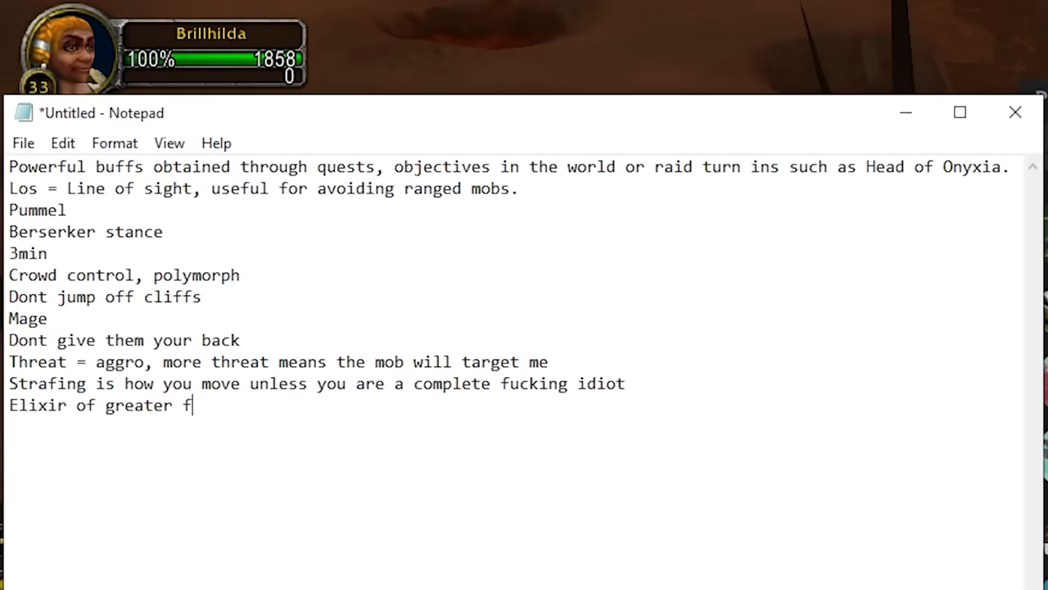
pyautogui.write("ire power, elixir of arcane, cat's eye elixir")
pyautogui.write('Crusader, Fiery weapon, Icy Chill, Mighty intellect')
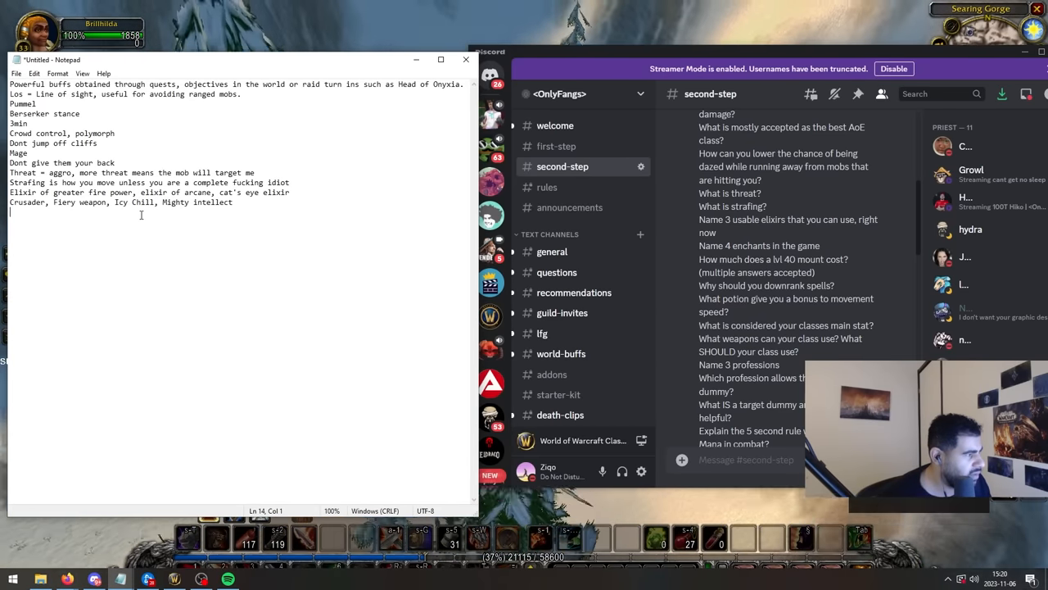
# Type the 90g mount cost at honored rep and why to downrank spells.
pyautogui.write('90g at honored reputation (mount+')
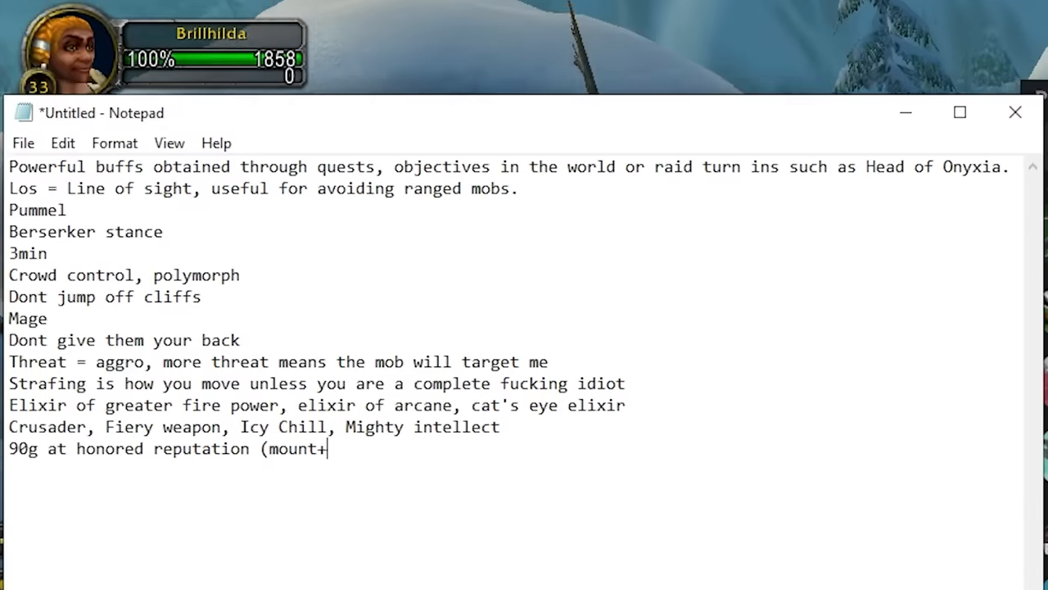
pyautogui.write('riding skill)')
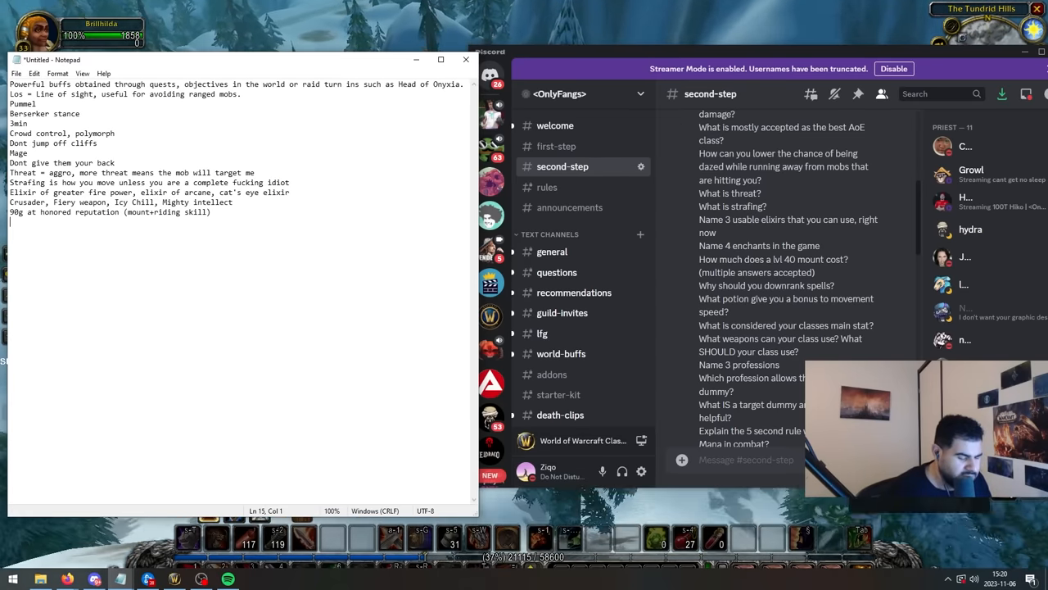
pyautogui.write('Downrank for lower cost, keep the ut')
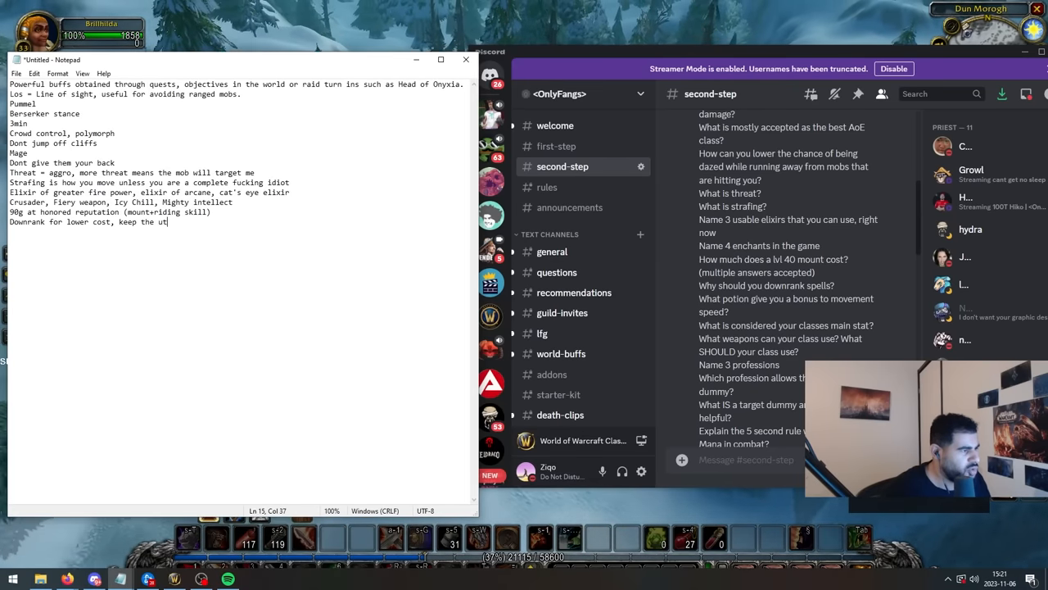
pyautogui.write('ility of the spell')
pyautogui.write('1,2h')
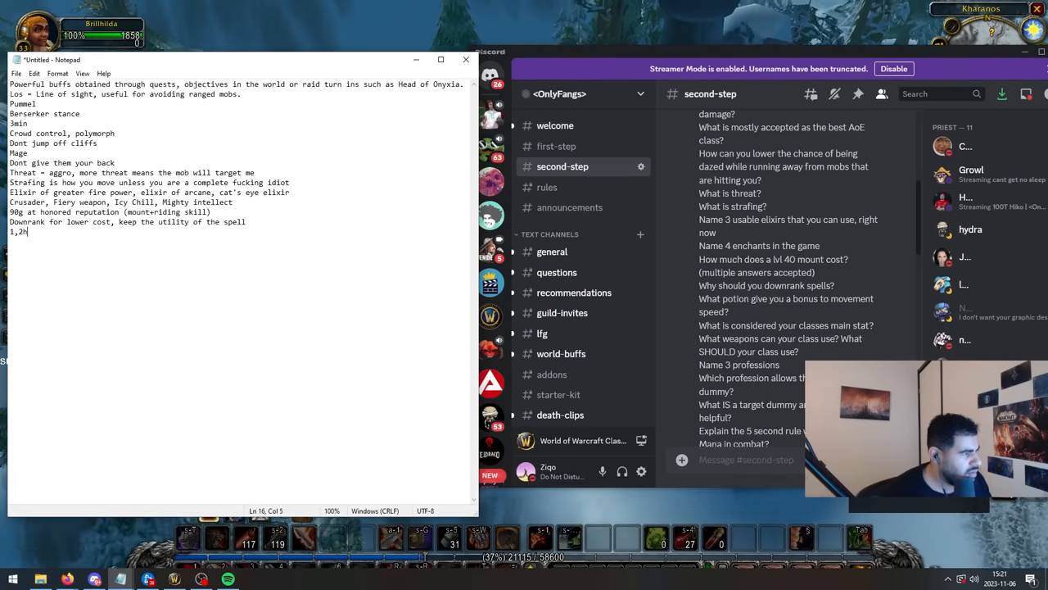
# List usable weapons (sword/axe/polearm, dagger+shield) and professions Engineering, herbalism, mining.
pyautogui.write('sword/axe/mace,')
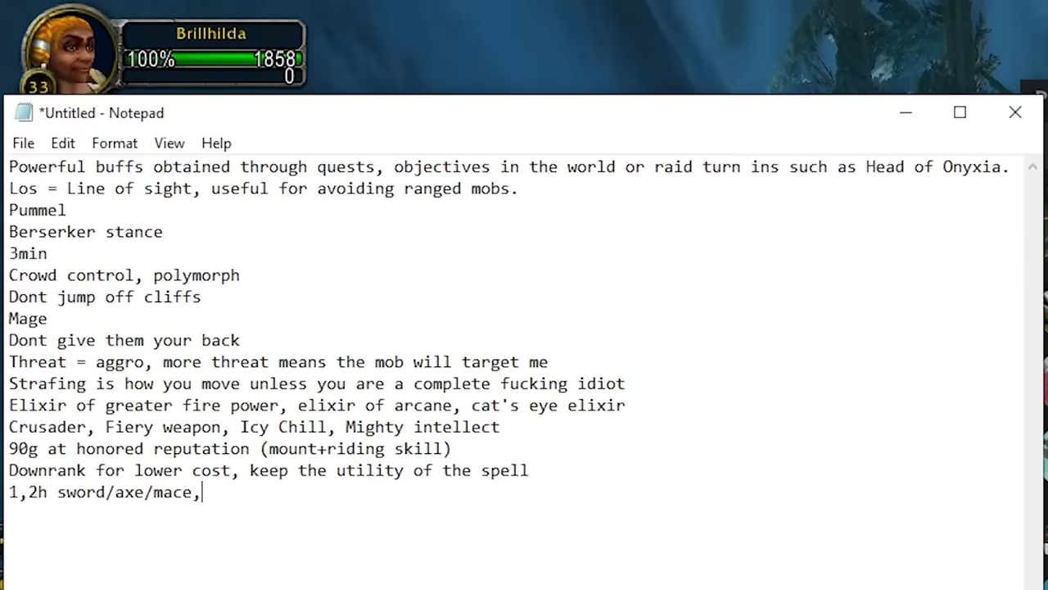
pyautogui.write('polearm, da')
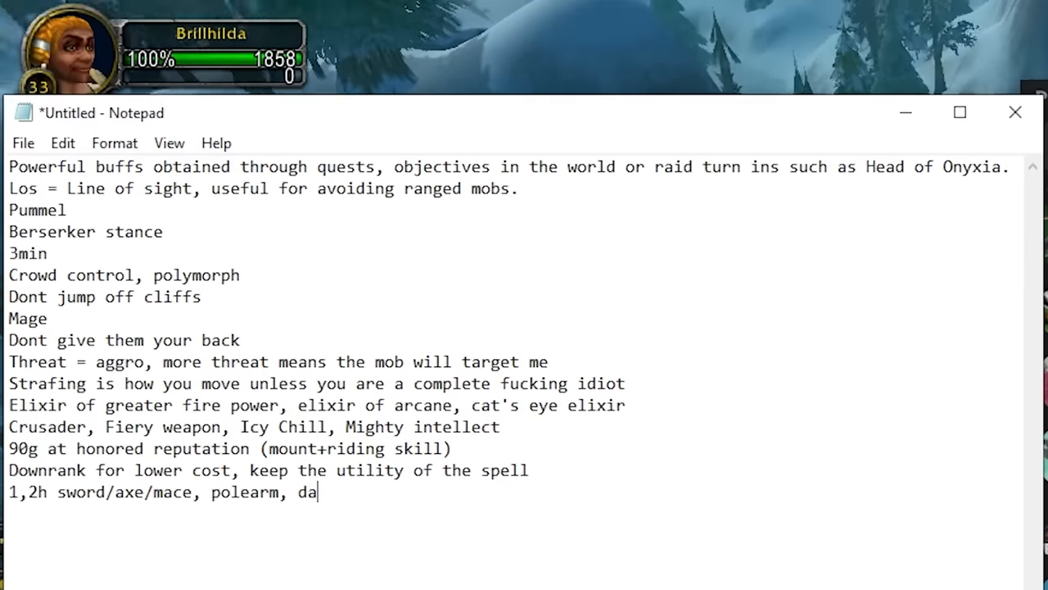
pyautogui.write('gger+shield, dual weil')
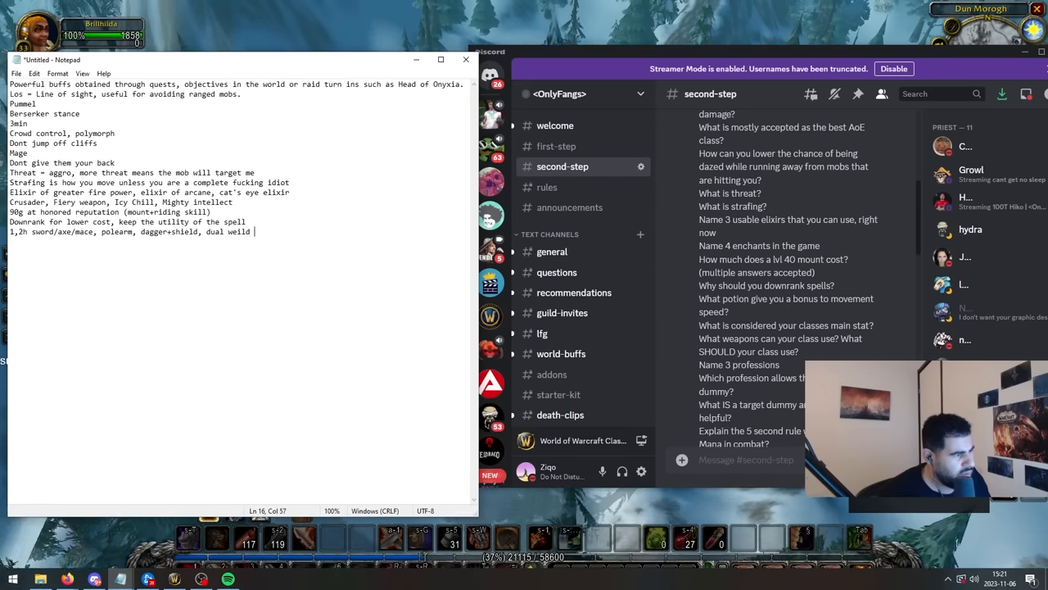
pyautogui.write('daggers if tanki')
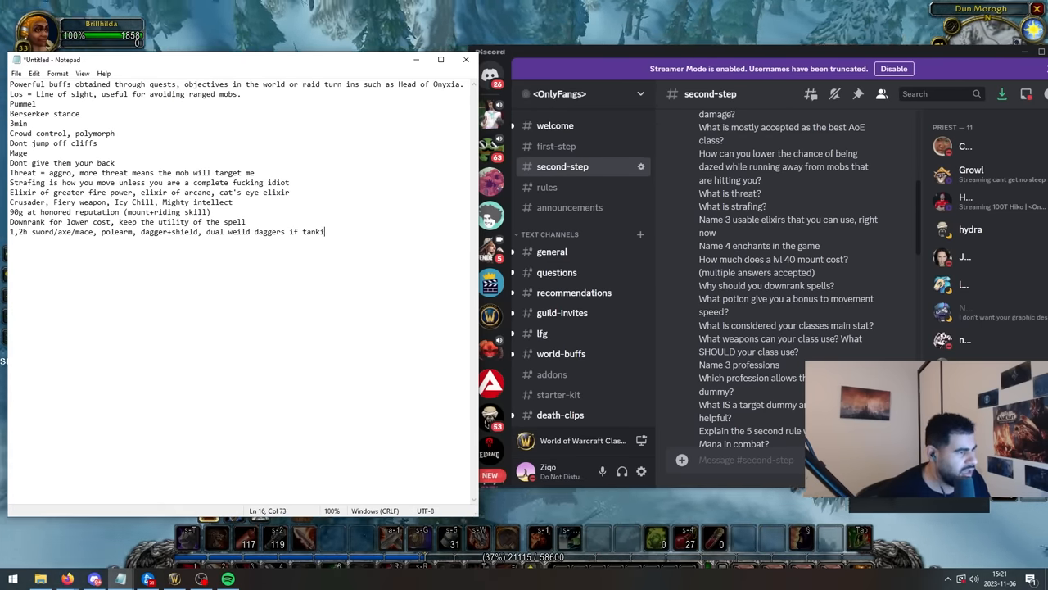
pyautogui.write('ng as fury prot')
pyautogui.write('Engin')
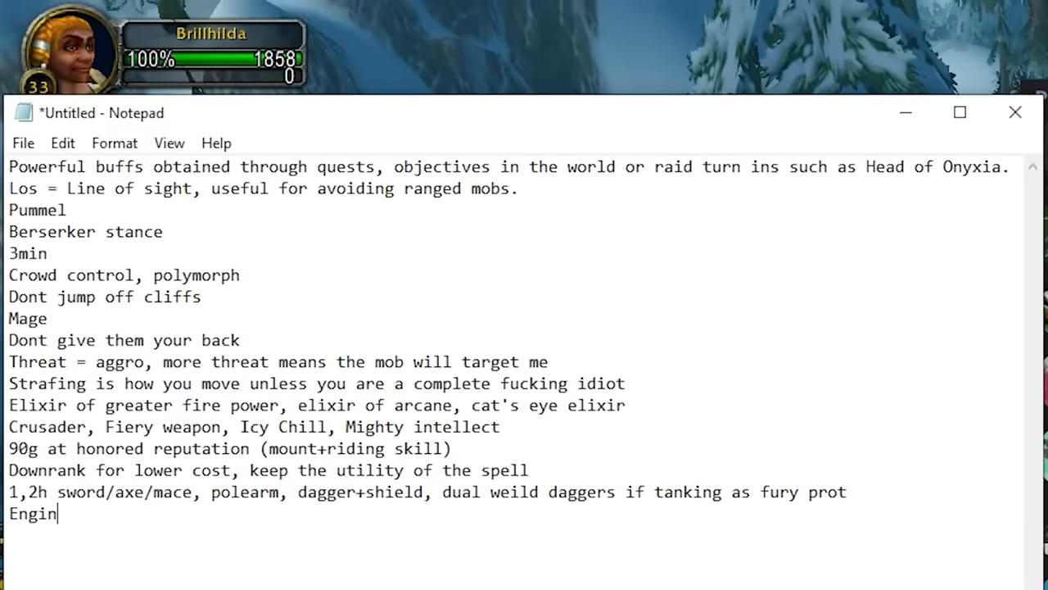
pyautogui.write('eering, h')
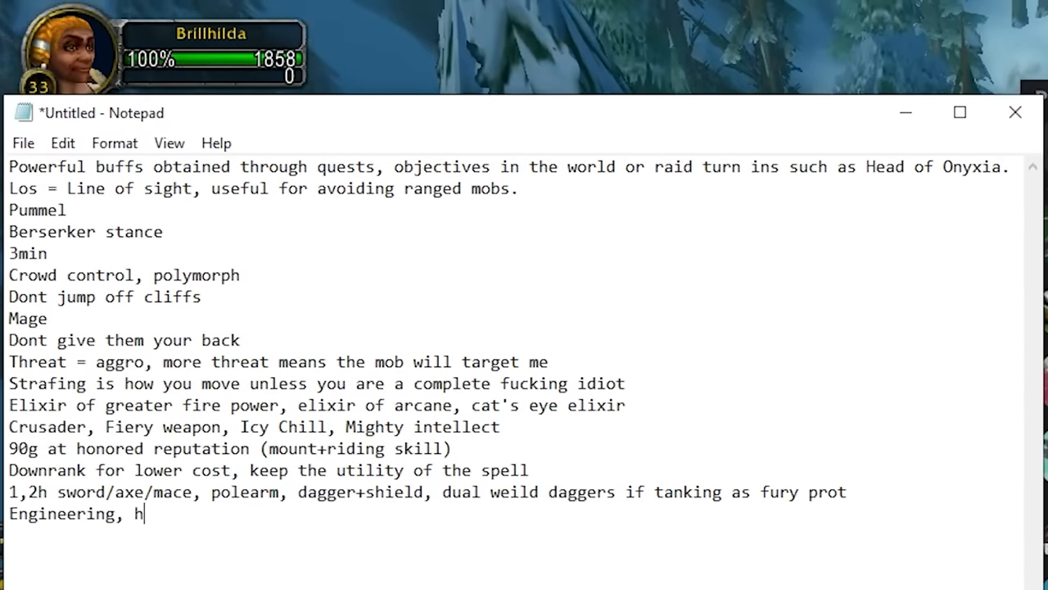
pyautogui.write('erbalism, mining')
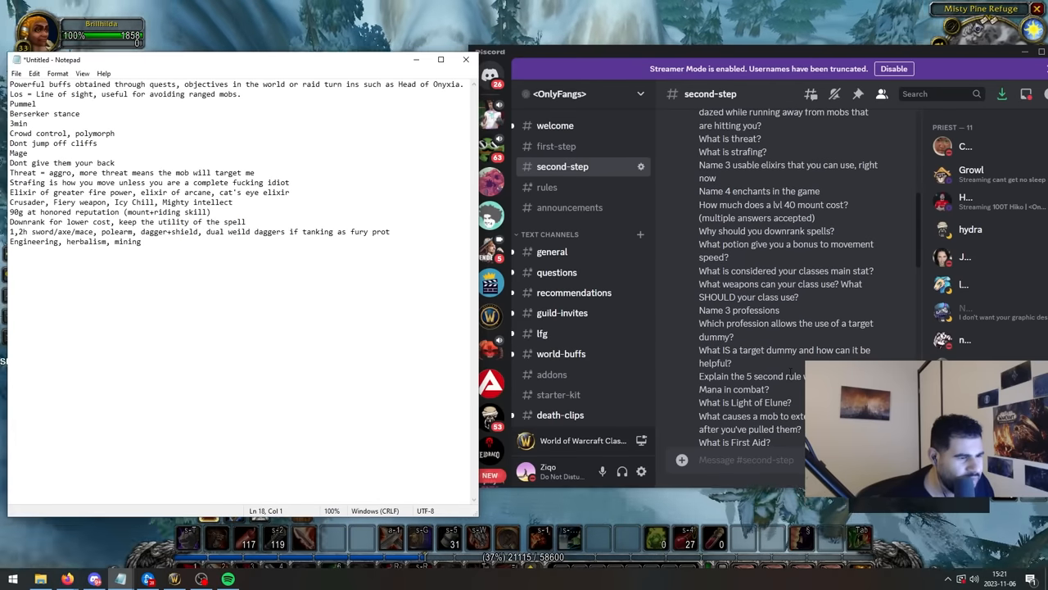
# Scroll down and type the target dummy answer: a totem that taunts nearby mobs.
pyautogui.scroll(-3)
pyautogui.write('Engineering')
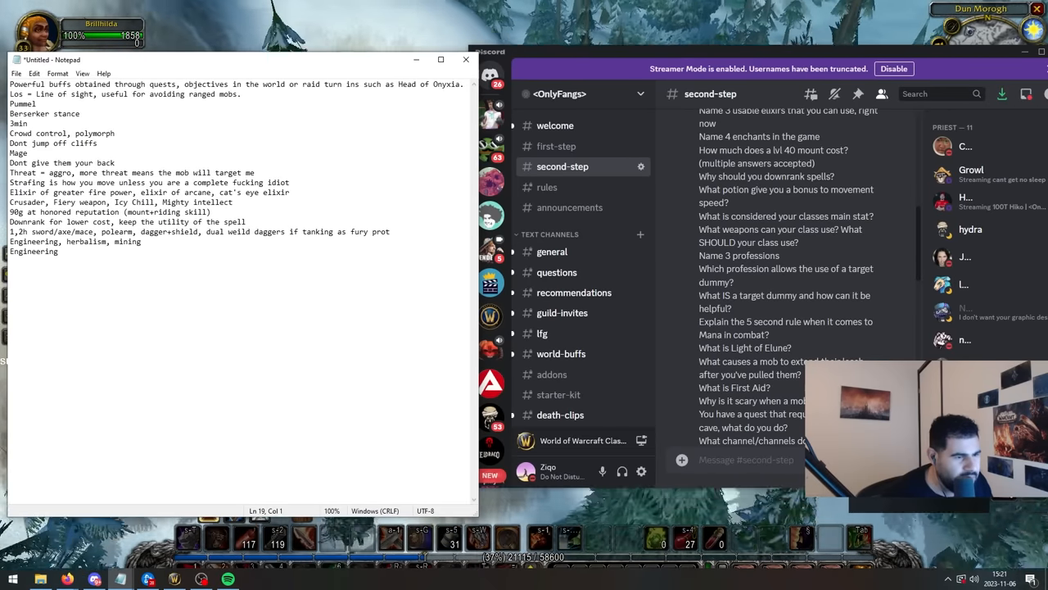
pyautogui.write('Its like')
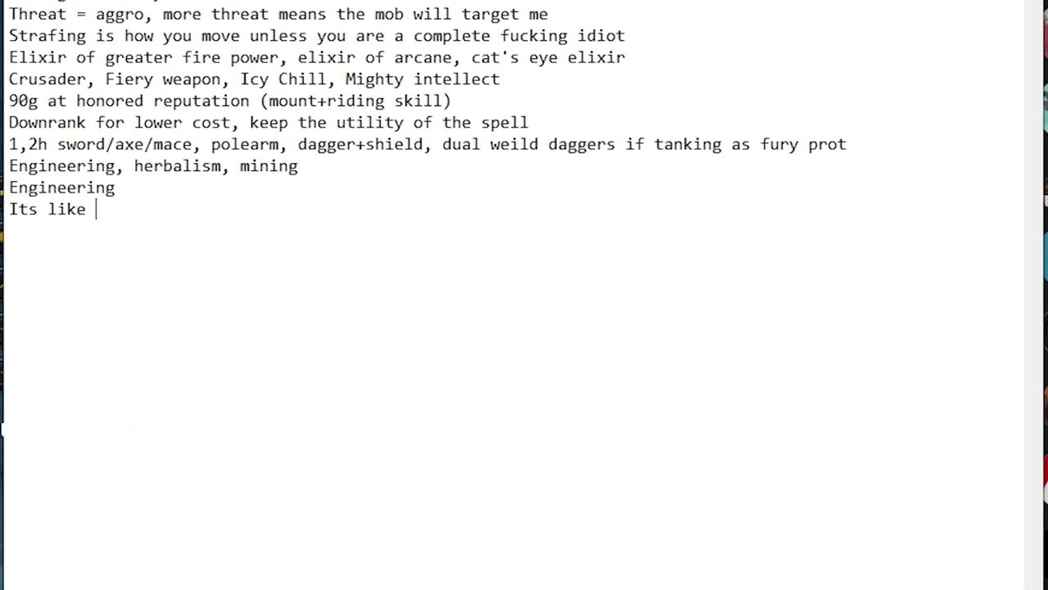
pyautogui.write('a totem that t')
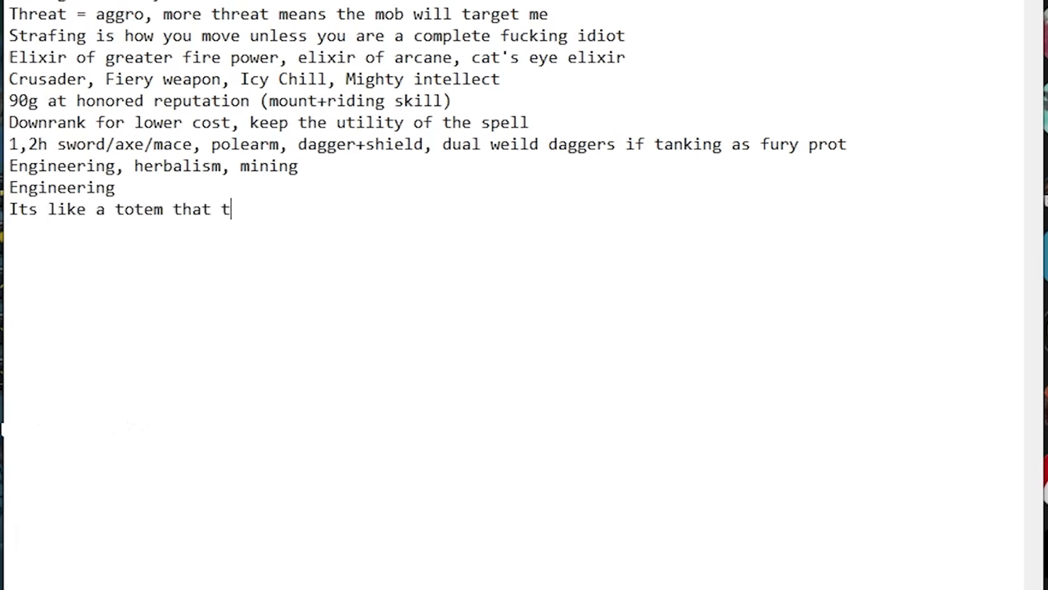
pyautogui.write('aunts nearby mobs, useful tool to survive')
pyautogui.write('every 5 se')
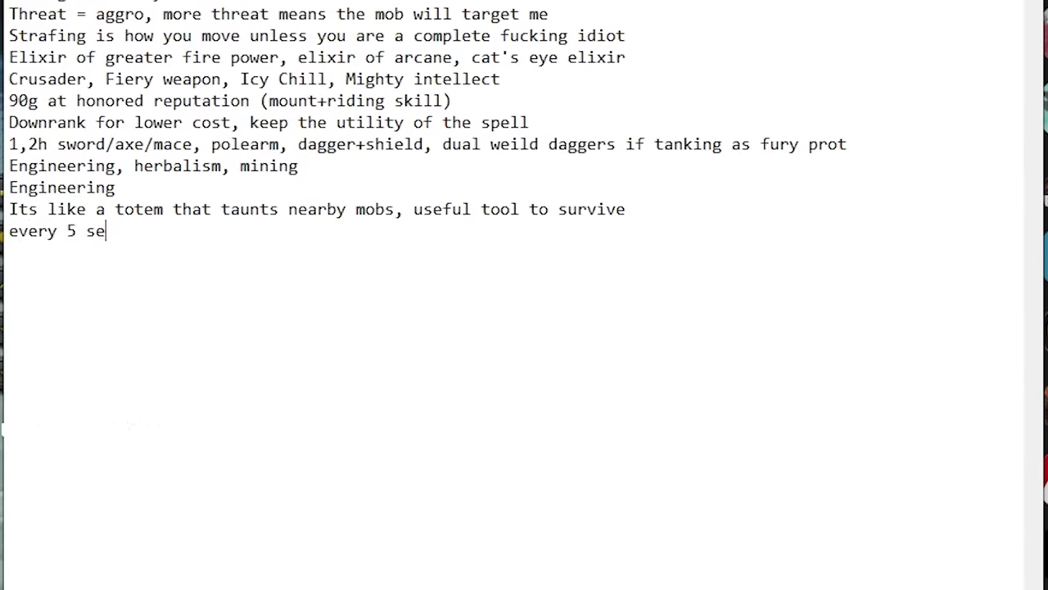
# Add answers on server ticks, 10 s damage immunity, leashing, and going deep into the cave.
pyautogui.write('conds the server "')
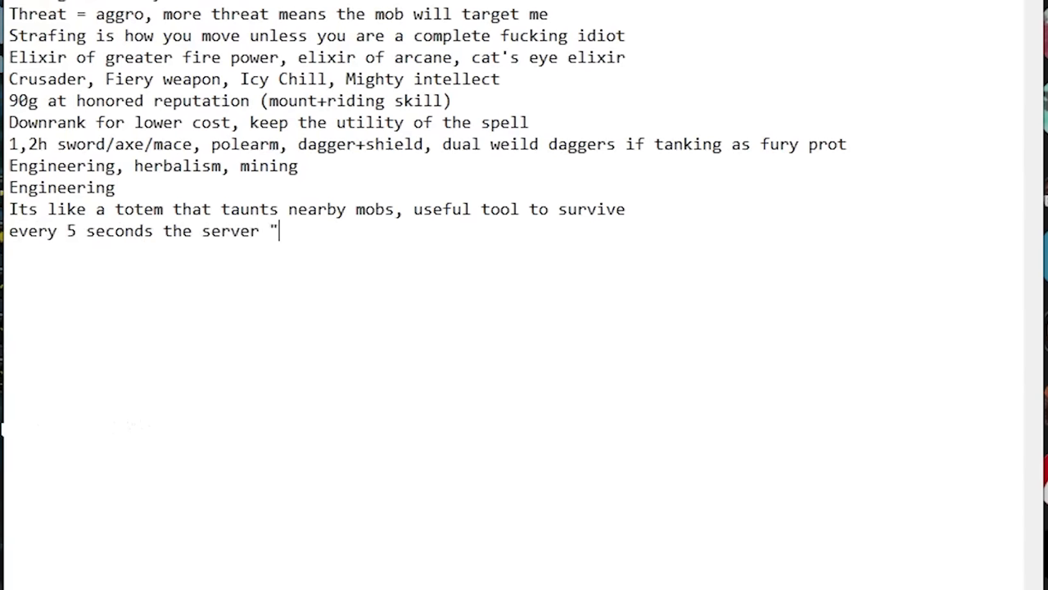
pyautogui.write('ticks" giving you mana regen through spirit')
pyautogui.write('broken alliance quest item that makes u i')
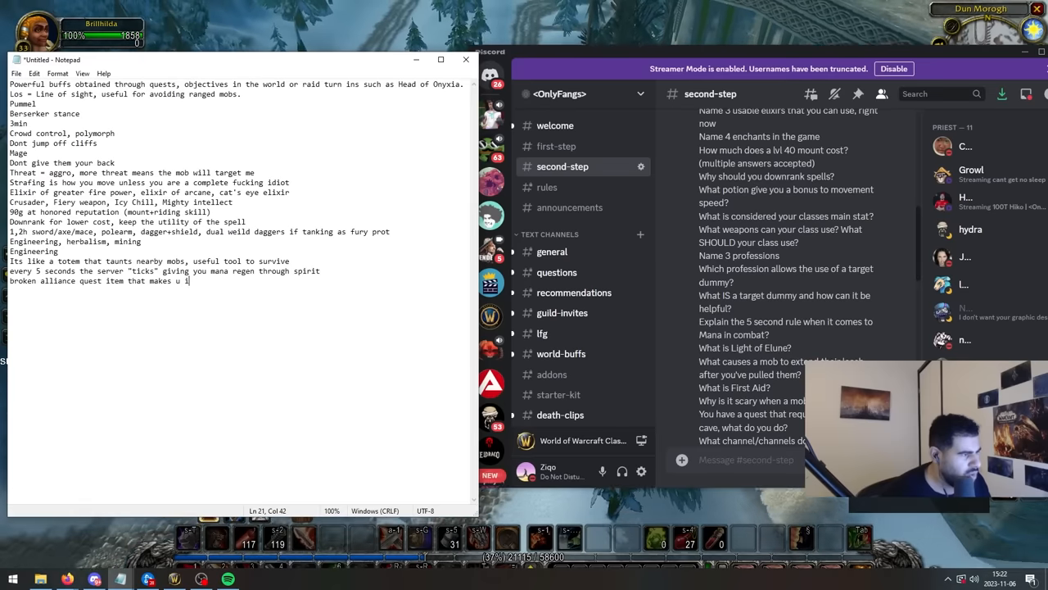
pyautogui.write('mmune to damage for 10 seconds')
pyautogui.write('If you keep attac')
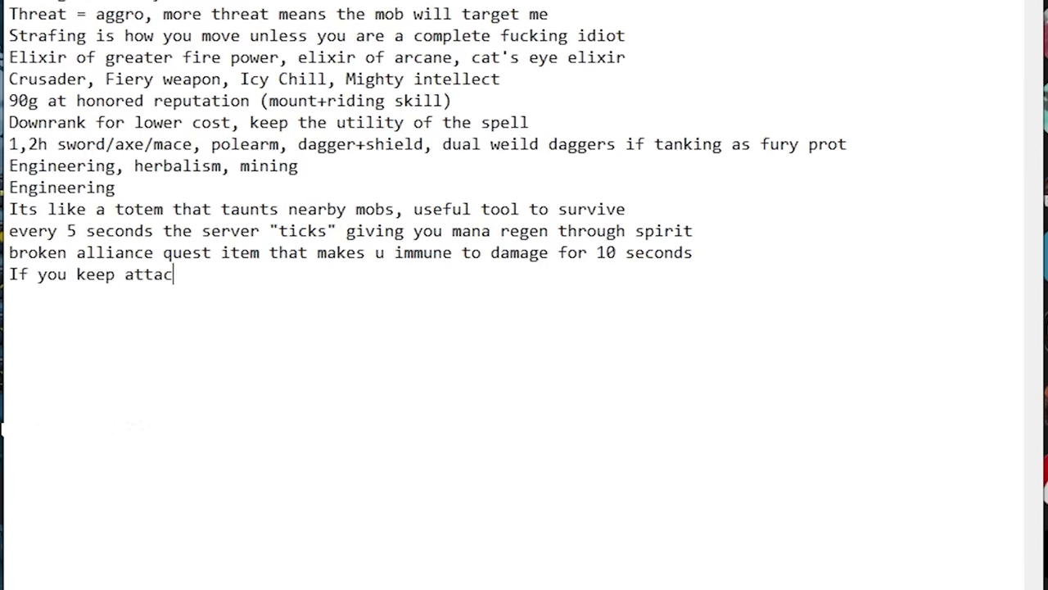
pyautogui.write('king the mob')
pyautogui.write('Go as')
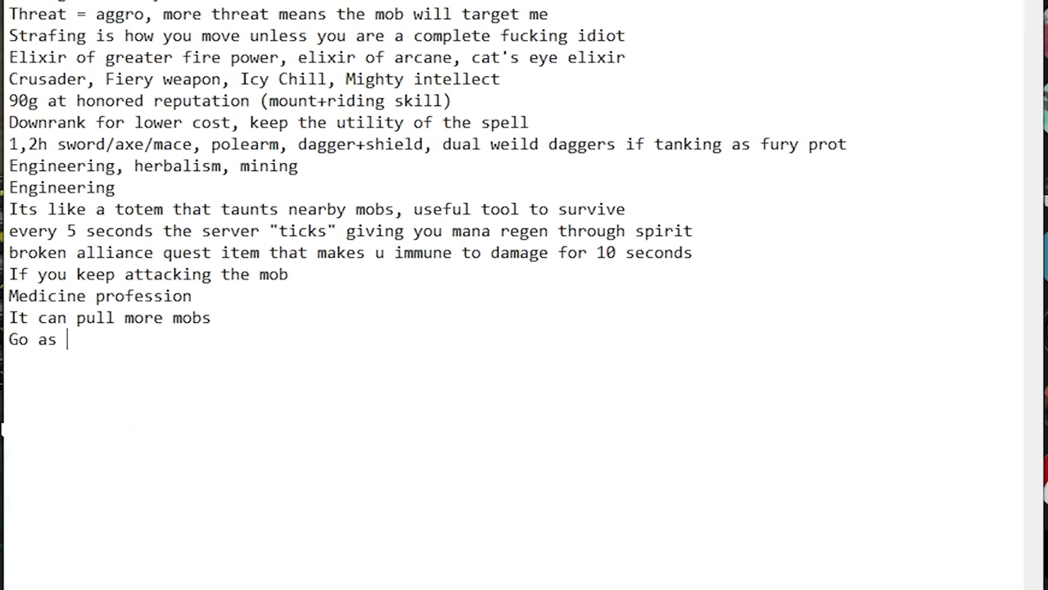
pyautogui.write('deep as possible into the cave and get')
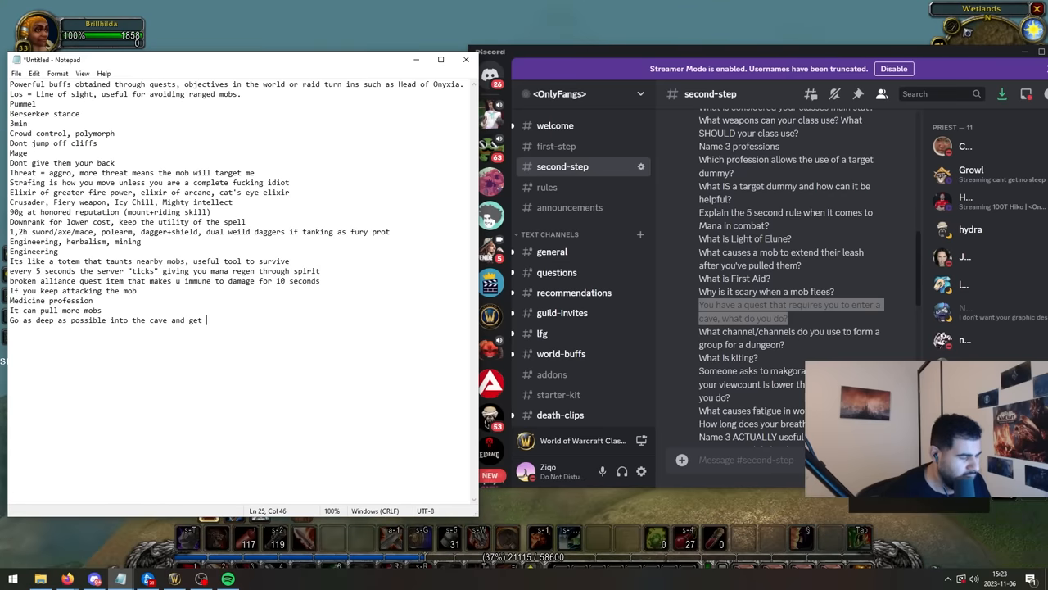
# Finish the cave answer and define kiting as slowing a mob and attacking from range.
pyautogui.write('lost on your way out')
pyautogui.write('Twitch chat')
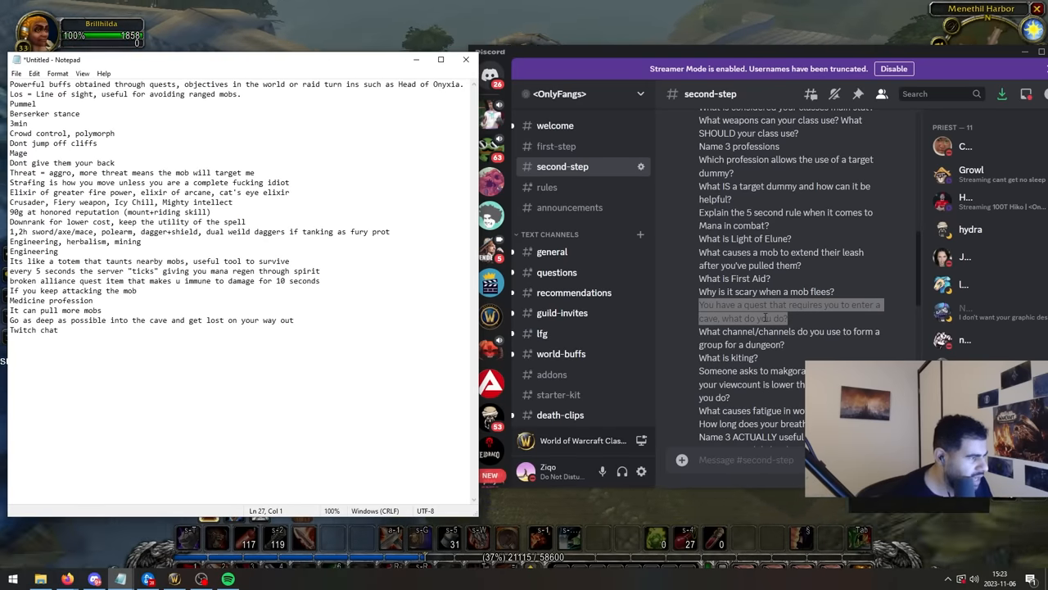
pyautogui.write('Slowing a mob an')
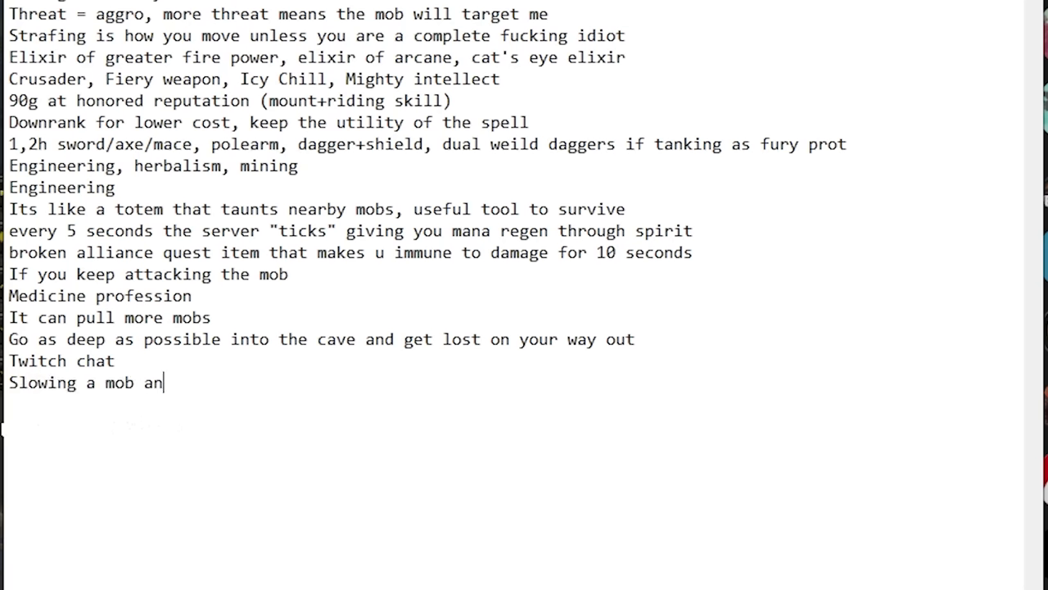
pyautogui.write('d running away and a')
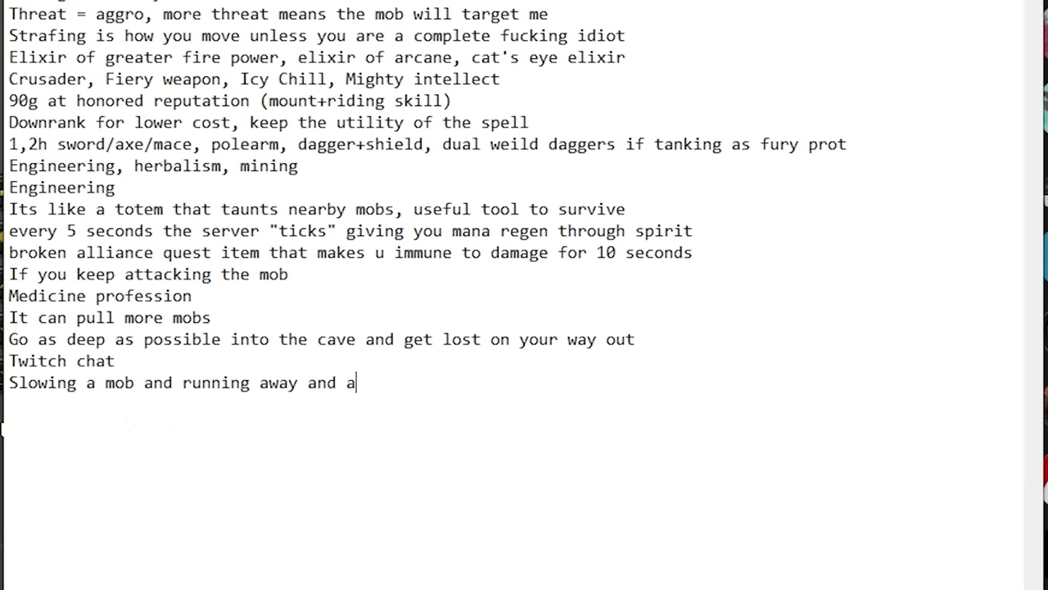
pyautogui.write('ttacking it from range = kiting')
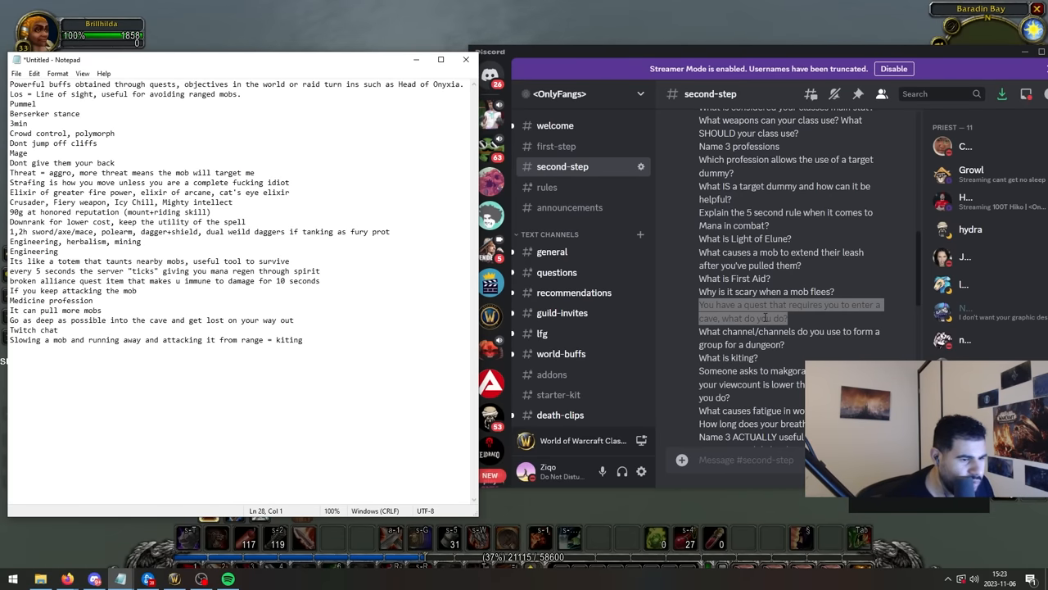
# Type the makgora answer: accept in 1 hour for more viewers, then send it.
pyautogui.scroll(-3)
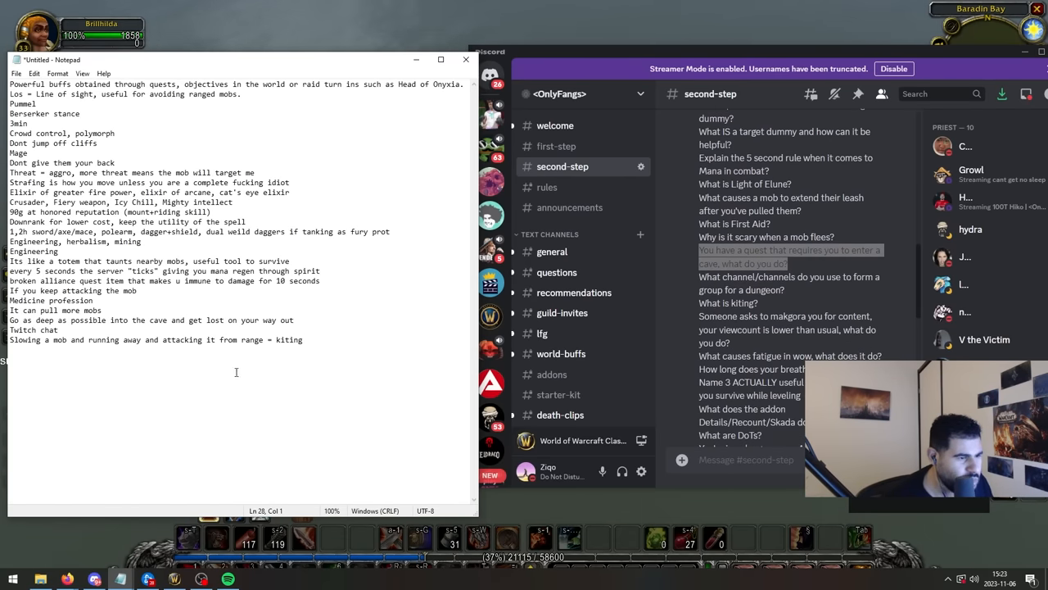
pyautogui.write('I tell them')
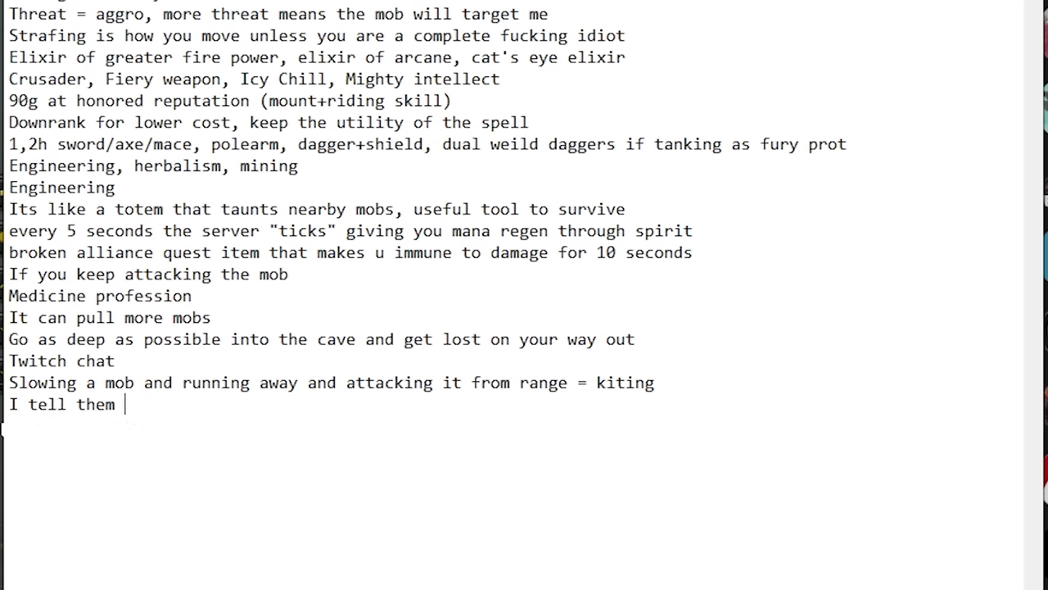
pyautogui.write('that I will a')
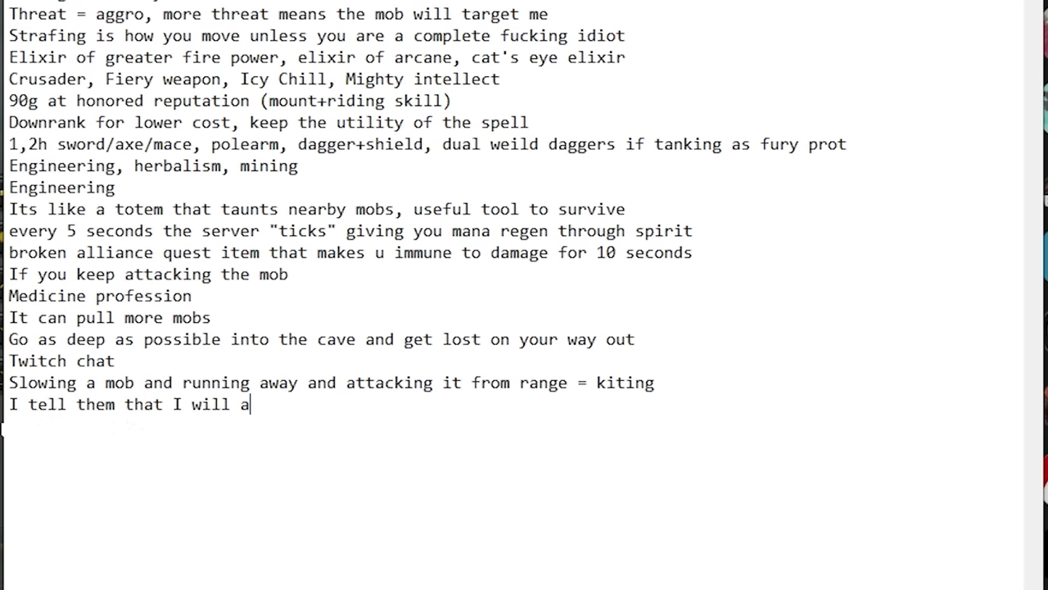
pyautogui.write('ccept in 1 hour, giving my viewers time to spread the word to e')
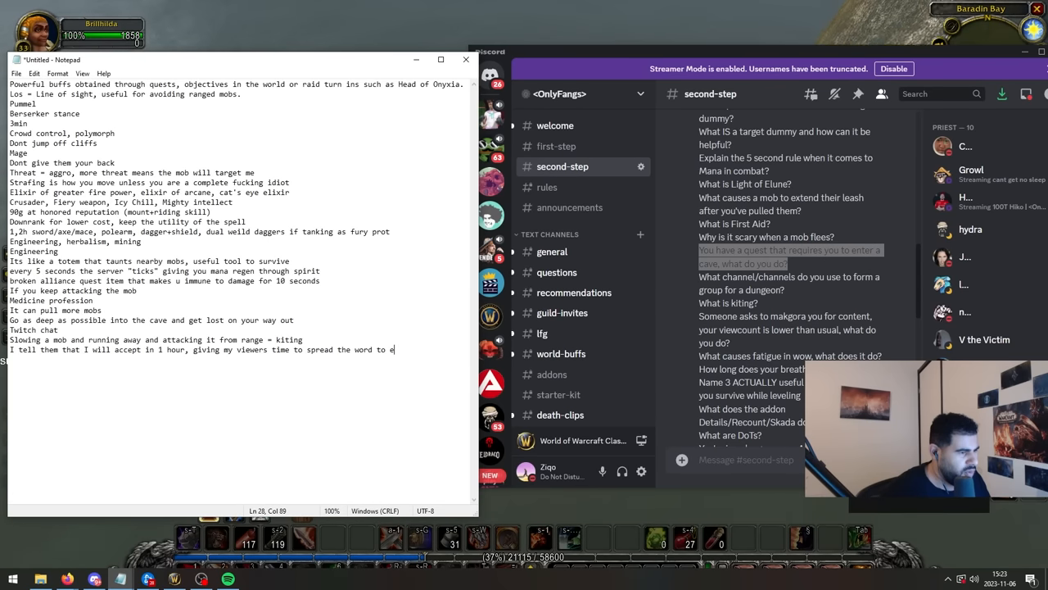
pyautogui.write('get more viewers')
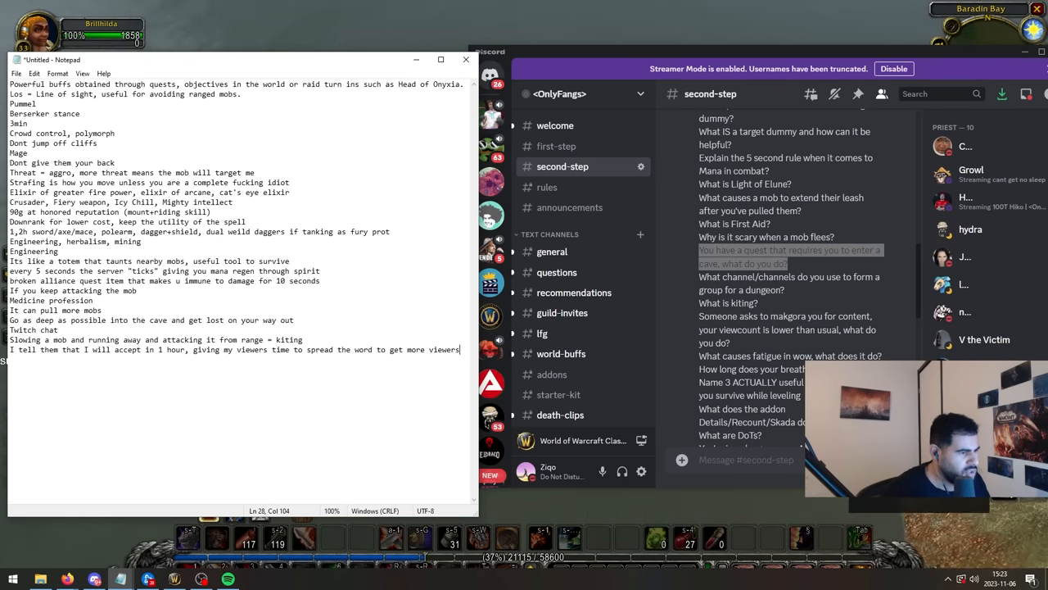
pyautogui.write('Then i send the makgora, post it on youtube, gain even more viewers and laugh a')
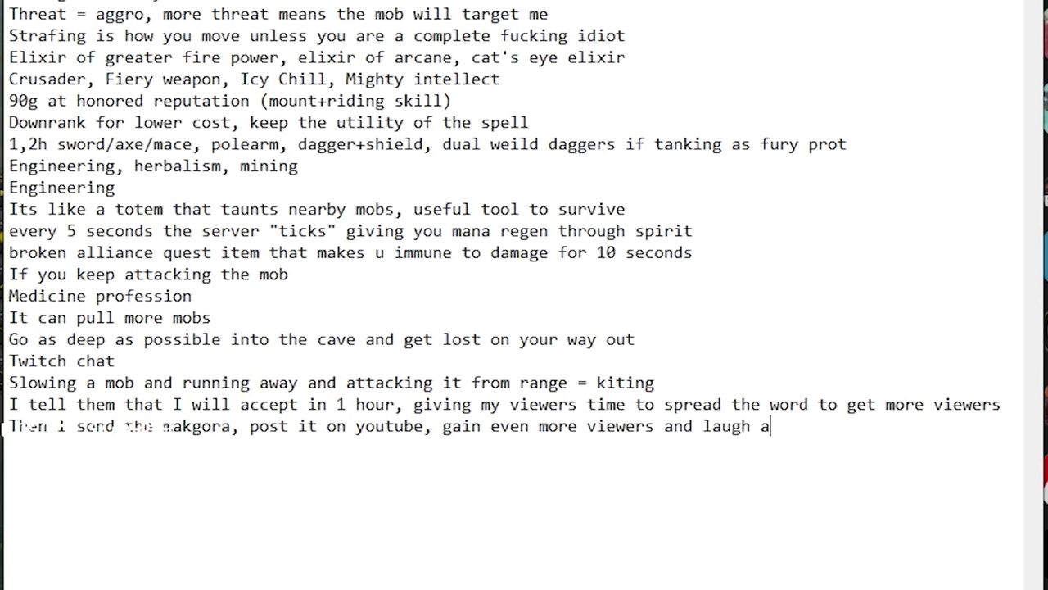
pyautogui.write('t the other guy, unless its a warlock then its brill angle.')
pyautogui.write('It helps')
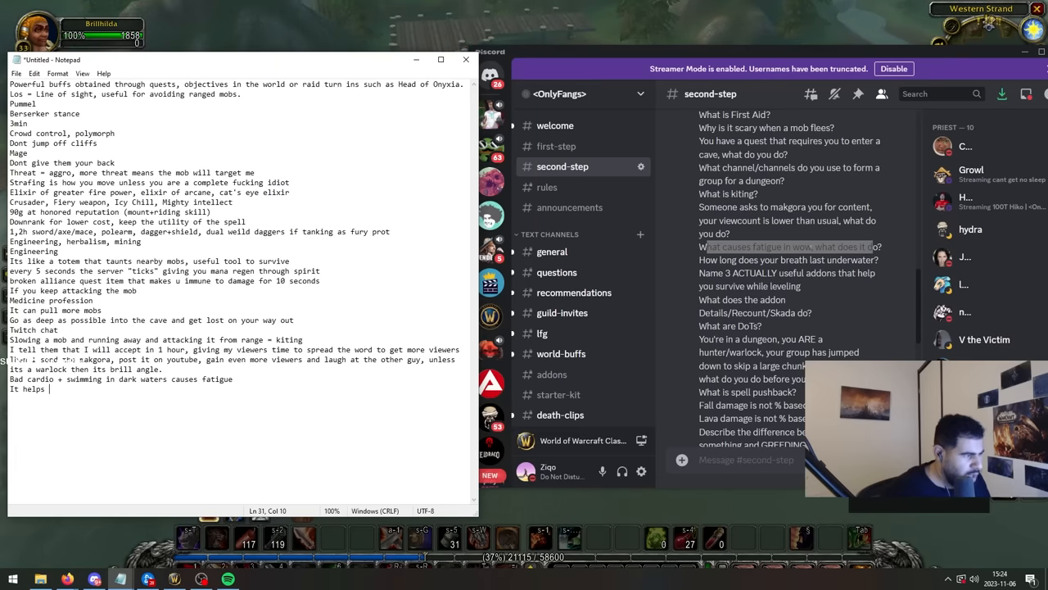
# Add the lines about taking aggro and doing maximum damage for your group.
pyautogui.write('you take aggro off the tank by t')
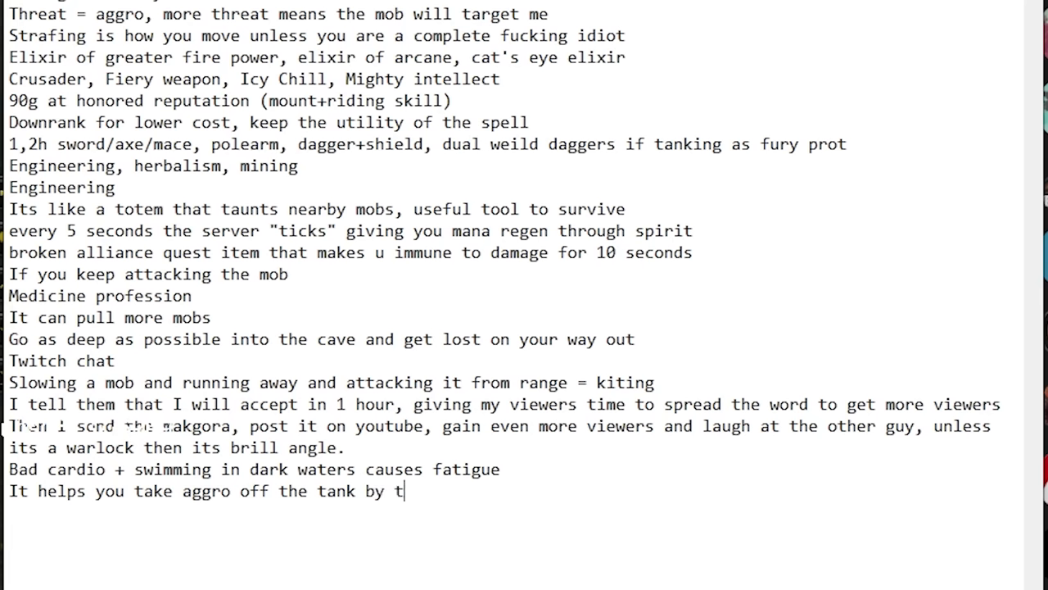
pyautogui.write('rying to do maximum damage')
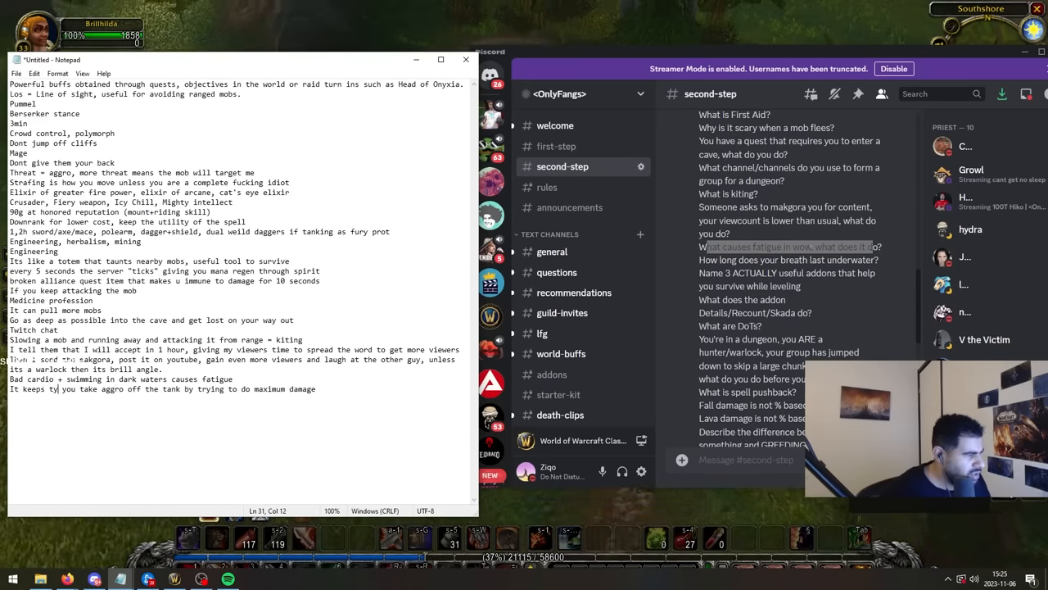
pyautogui.write('your group spicy by allowing')
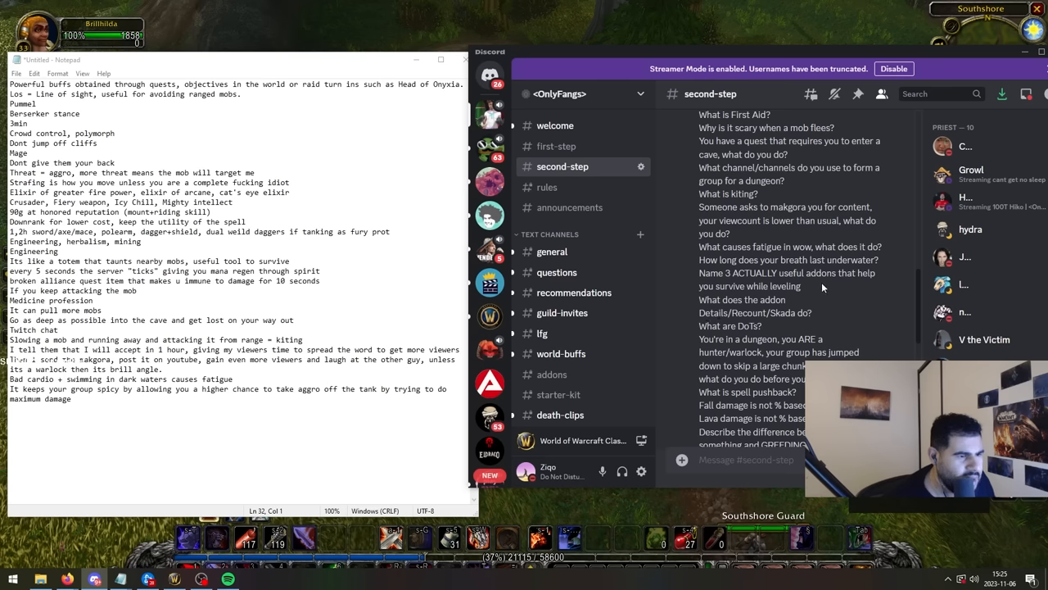
# Select the text above the damage line and type the missing answer.
pyautogui.moveTo(700, 260); pyautogui.dragTo(800, 286)
pyautogui.write('Questie, weakauras (')
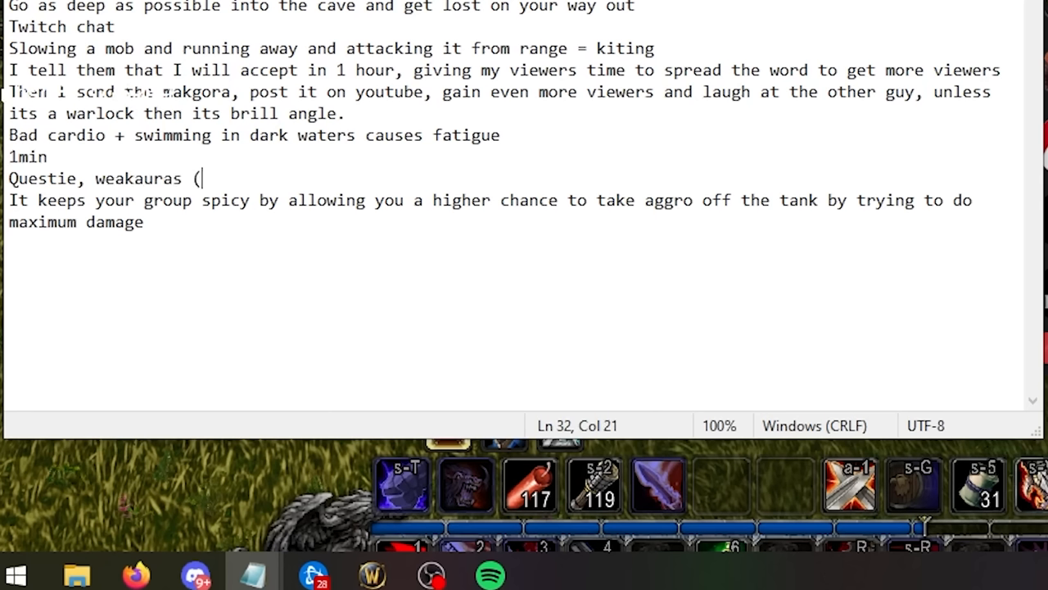
pyautogui.write('by getting the heartrate monitor')
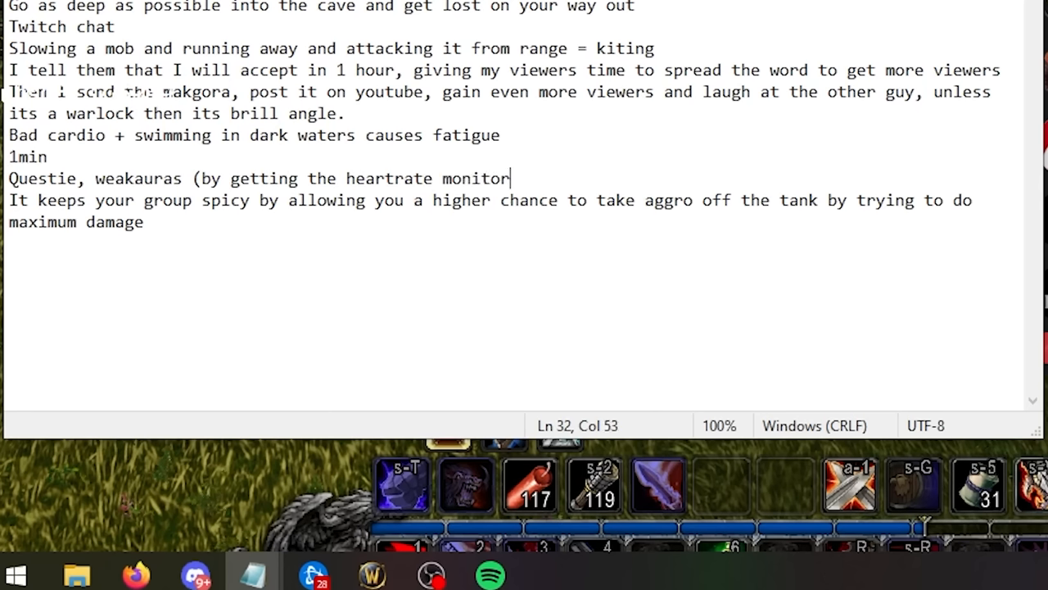
pyautogui.write('sound effect that helps you remain calm when your HP drops low), atlaslo')
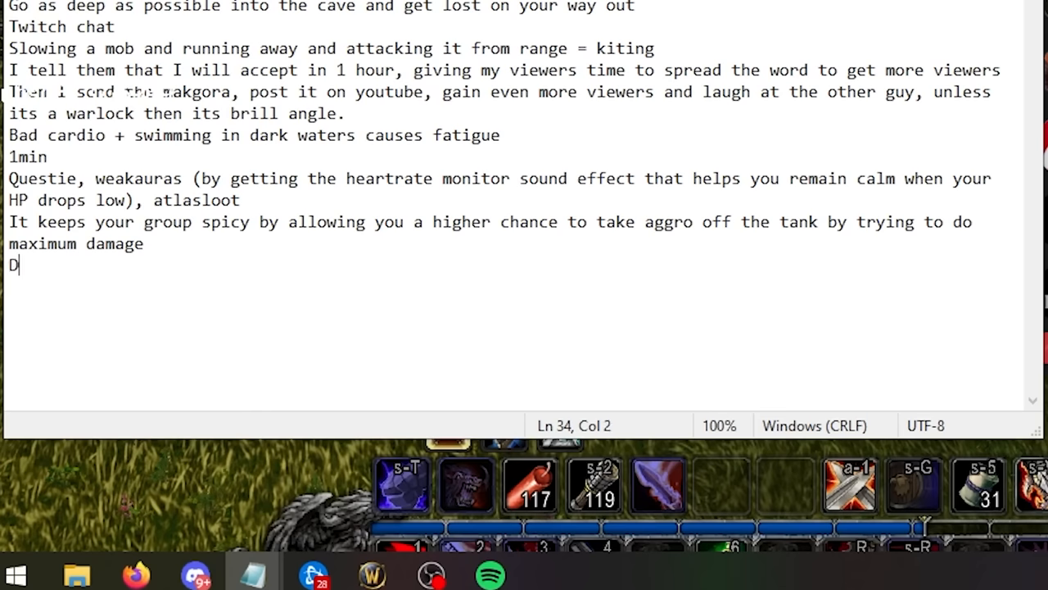
# Add answers defining DoTs (corruption), the aggressive pet plan, and spell pushback.
pyautogui.write('ots = damage over time')
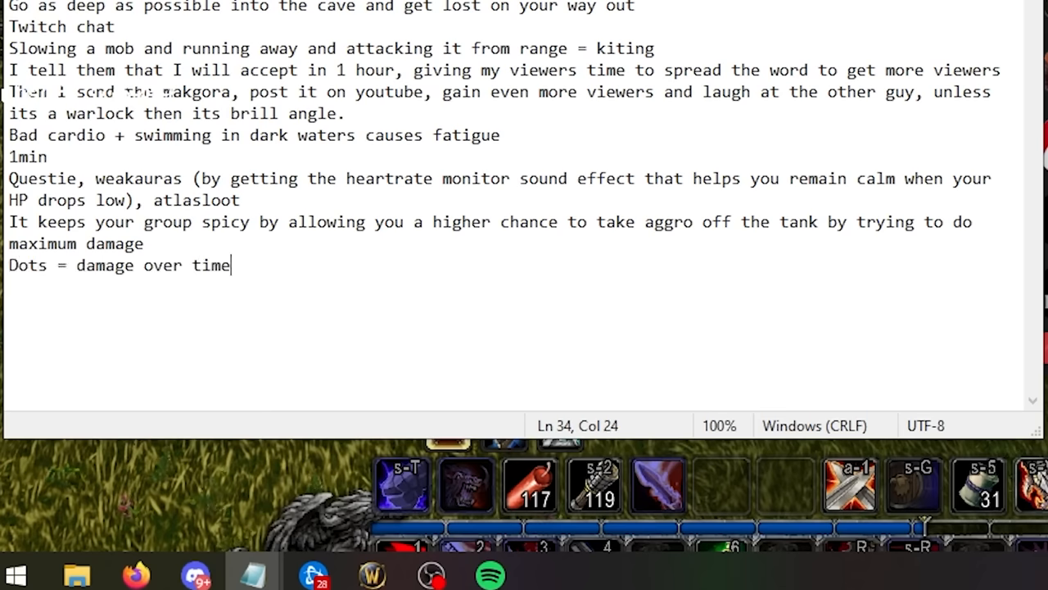
pyautogui.write('such as corruption (warlock')
pyautogui.write('Summon my pet an')
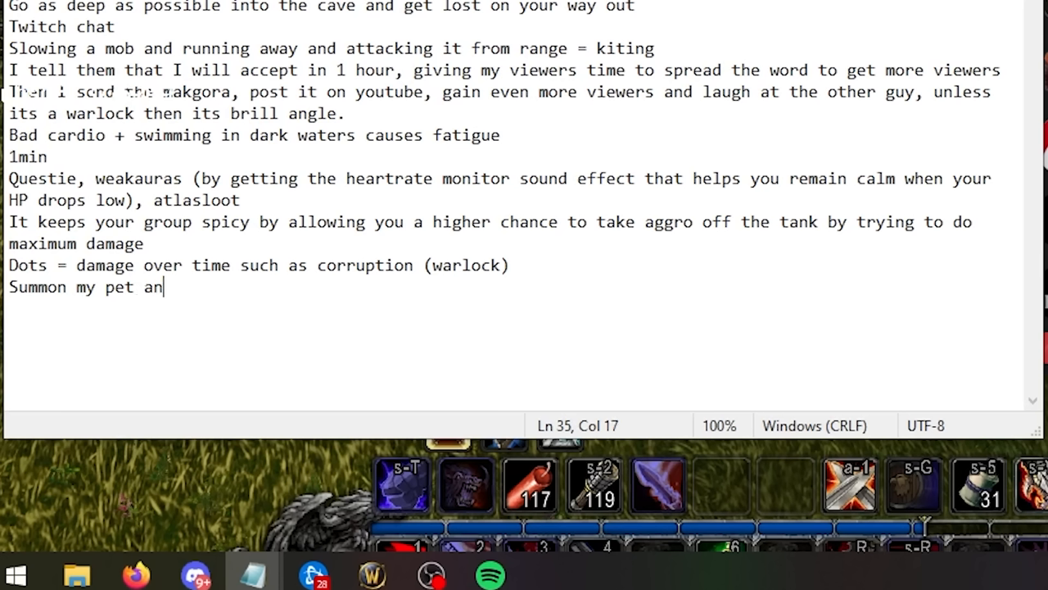
pyautogui.write('d put it on agggressive.')
pyautogui.click(514, 309)
pyautogui.write('Getting attacked while casting without a')
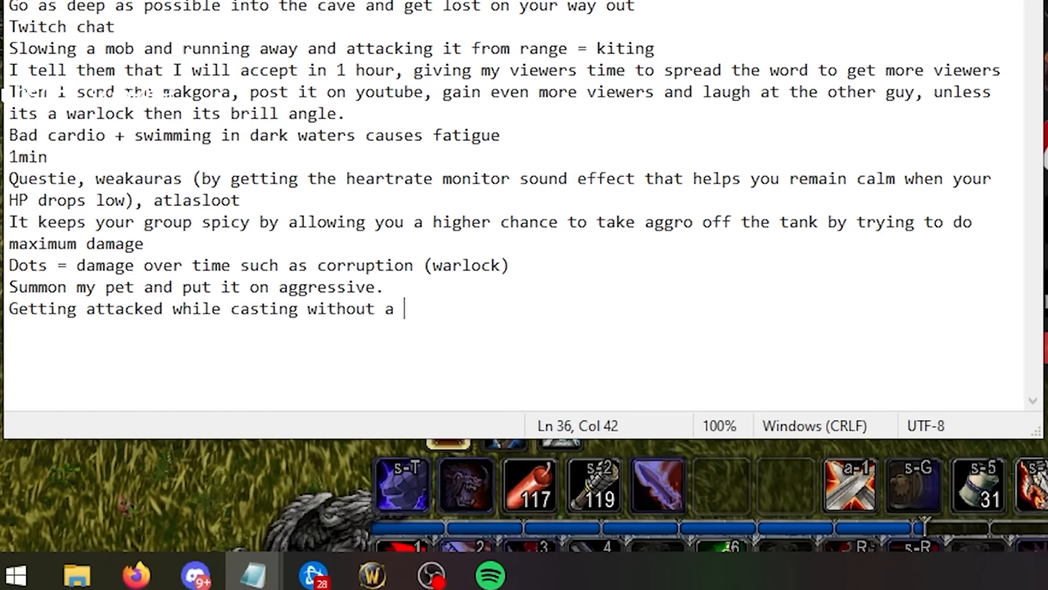
pyautogui.write('shield makes the c')
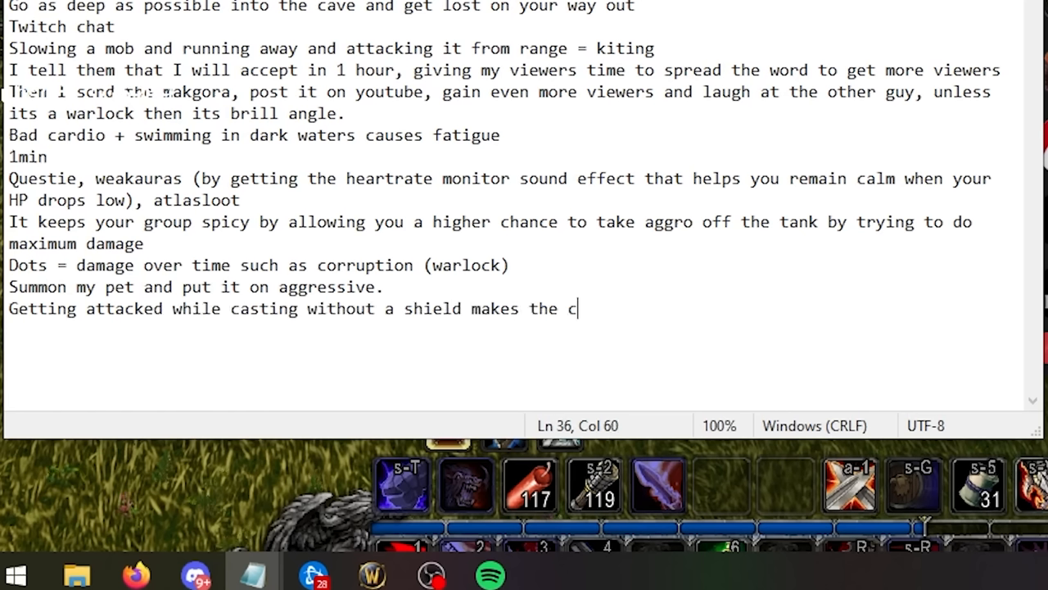
pyautogui.write('ast longer to finish')
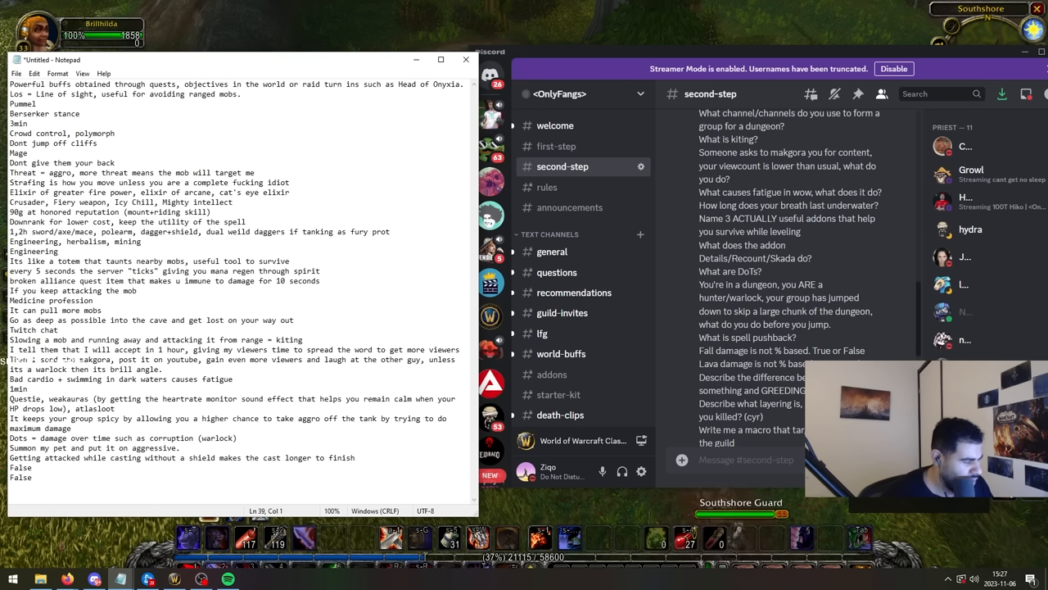
# Define Need as high-value AH items or gear your class needs.
pyautogui.write('Anything with high value o')
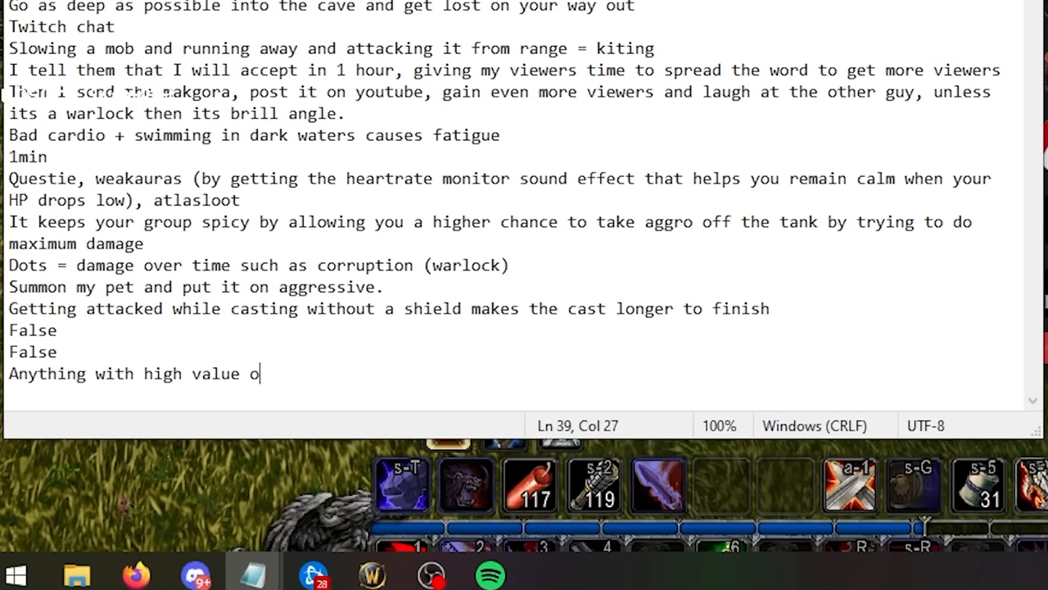
pyautogui.write('n the AH = Need, anything')
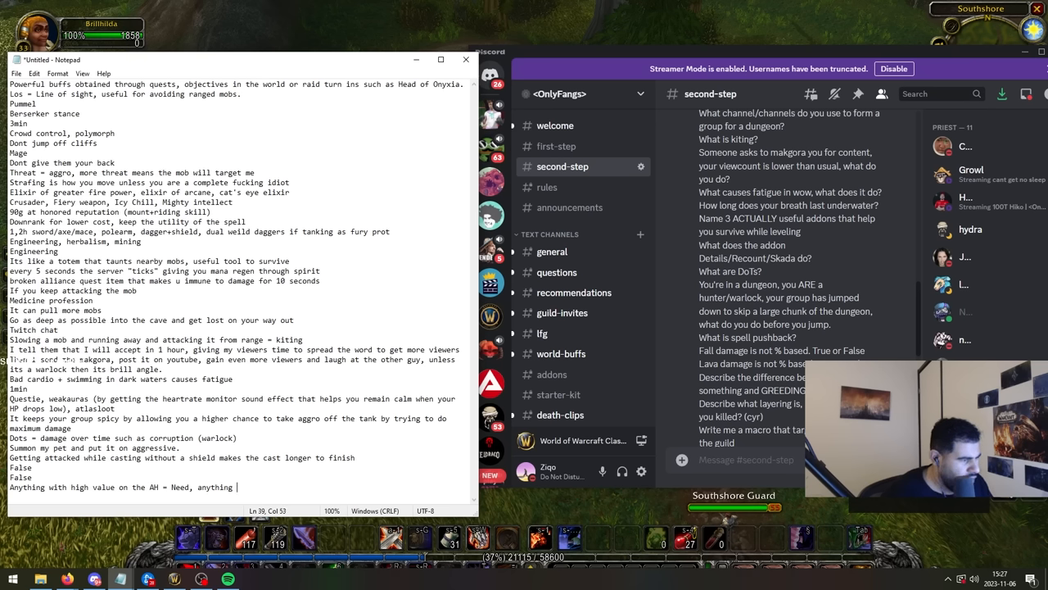
pyautogui.write('your class needs -')
pyautogui.write('If you')
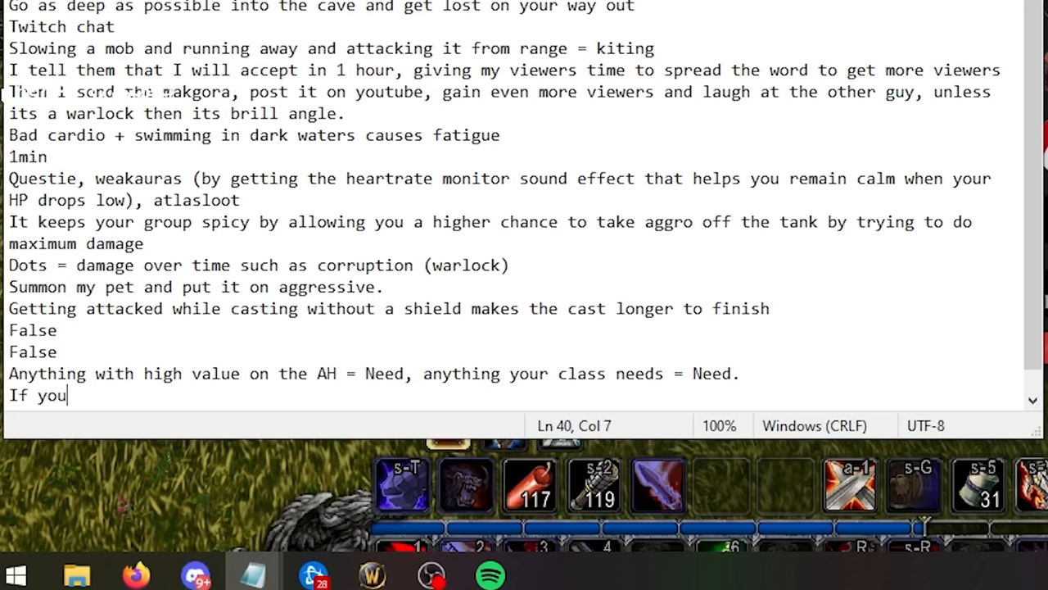
pyautogui.write('are in a dungeon with')
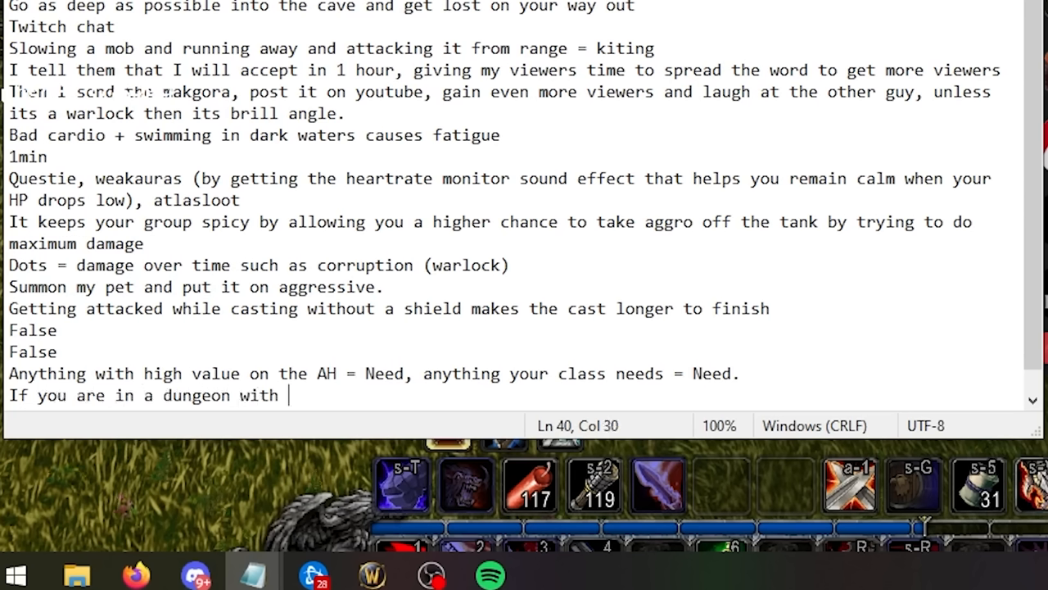
pyautogui.write('another person playing your class, also need even if you')
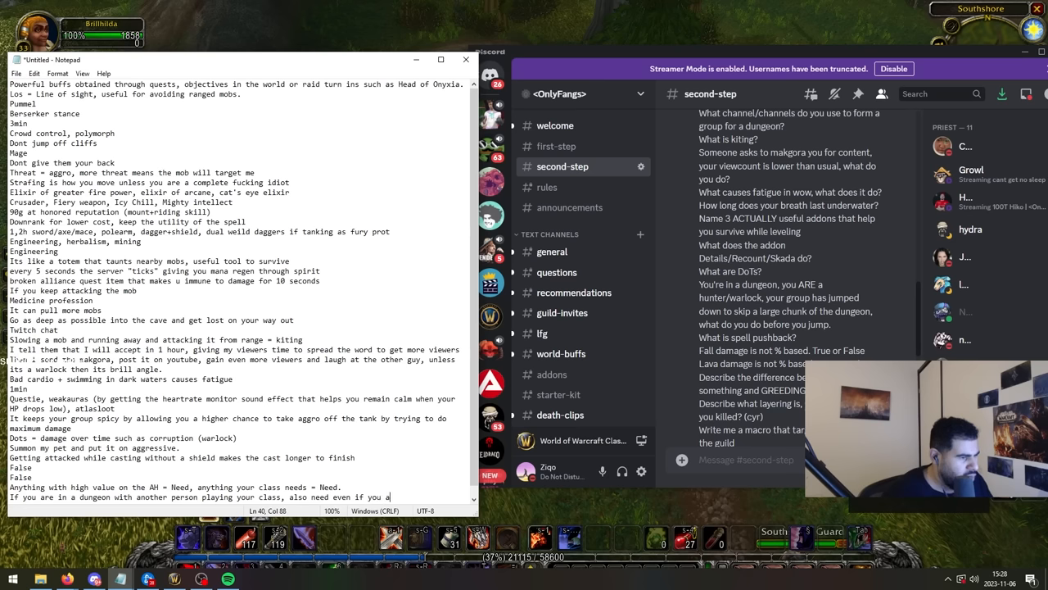
# Finish with 'Greed = useless greens' and add that layering helps skip respawns.
pyautogui.write('already have the item to assure that you keep your raid spot.')
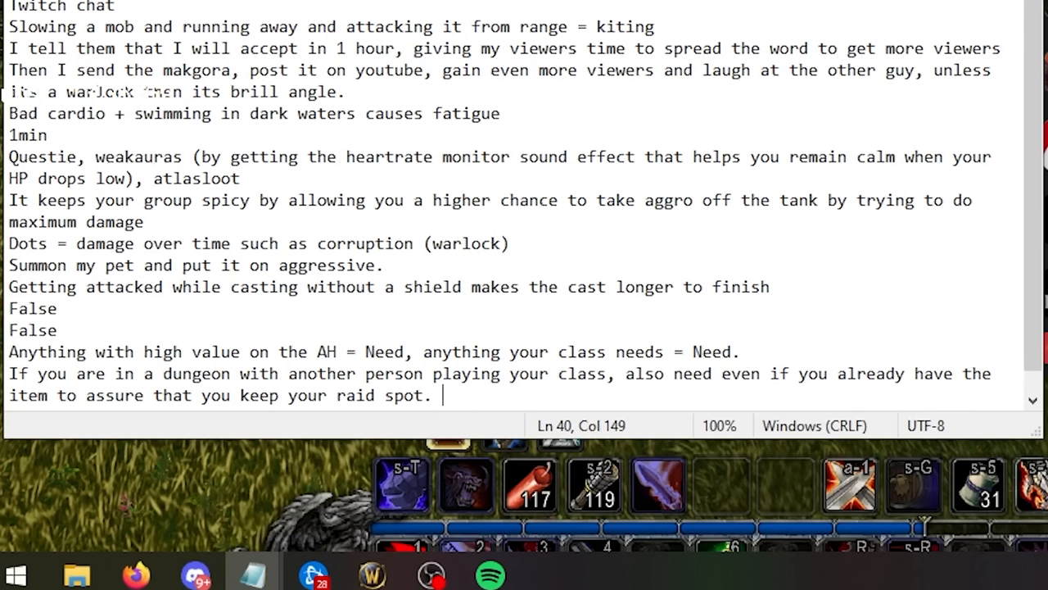
pyautogui.write('Greed =')
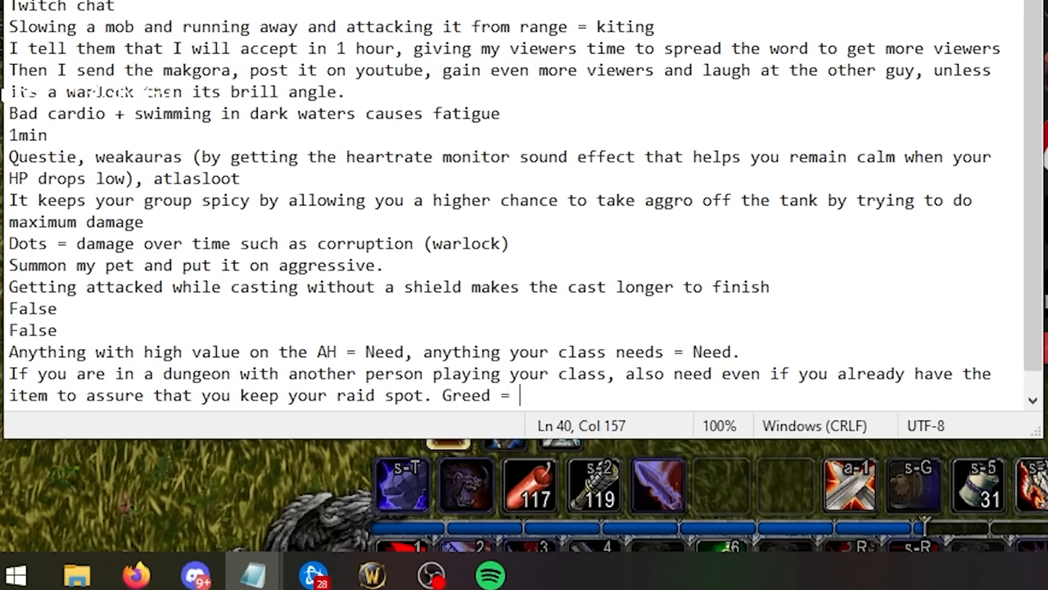
pyautogui.write('usel')
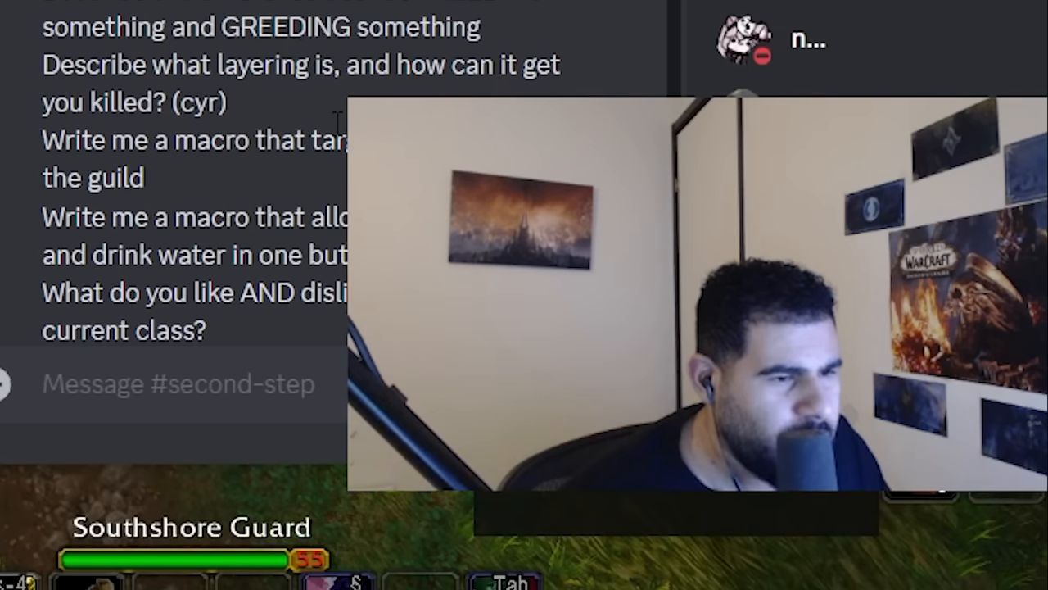
pyautogui.scroll(-3)
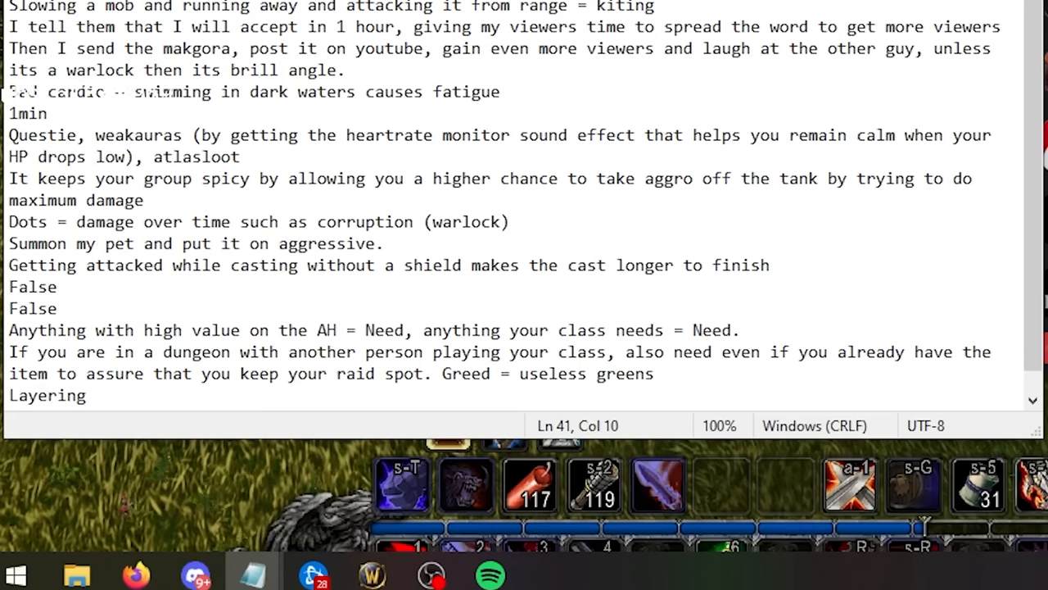
pyautogui.write('can be useful to skip respawn times, especially in cave quests.')
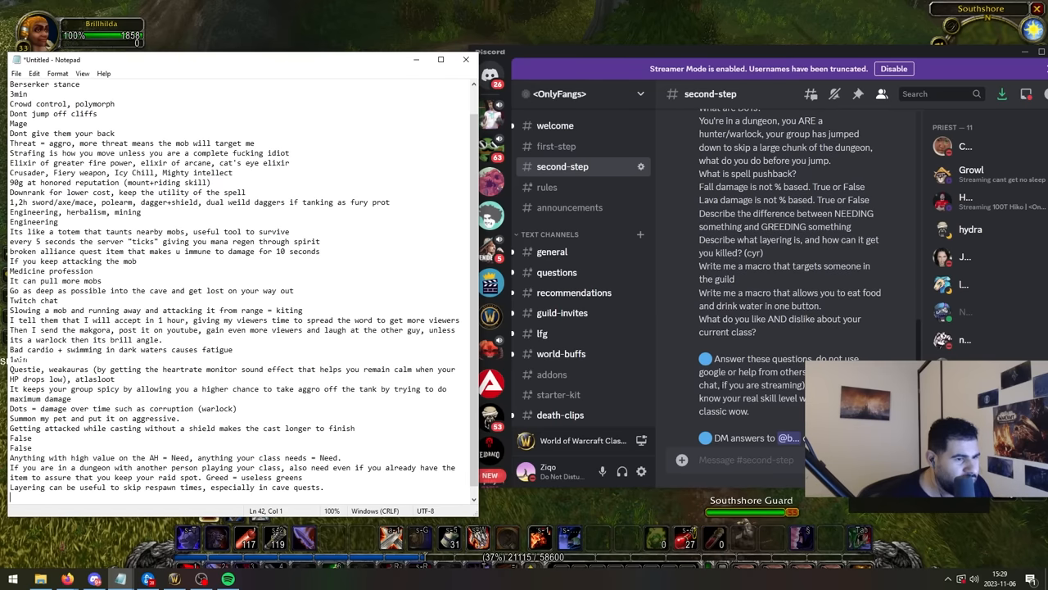
# Type '/target stupiddog' and the '/use conjured crystal water' and cinnamon bun macro lines.
pyautogui.write('/target')
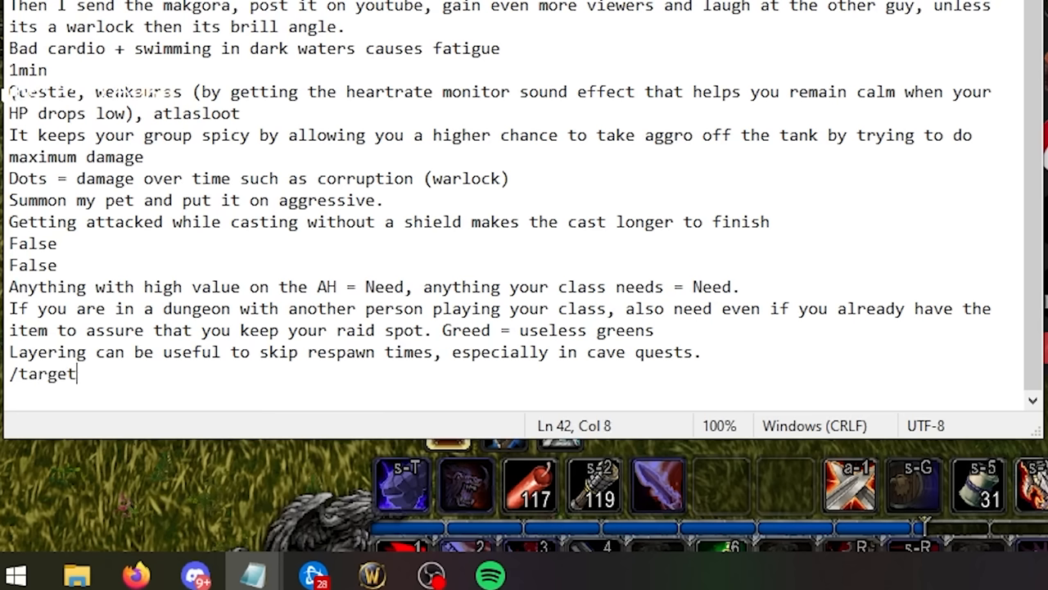
pyautogui.write('stupiddog')
pyautogui.write('/makgora')
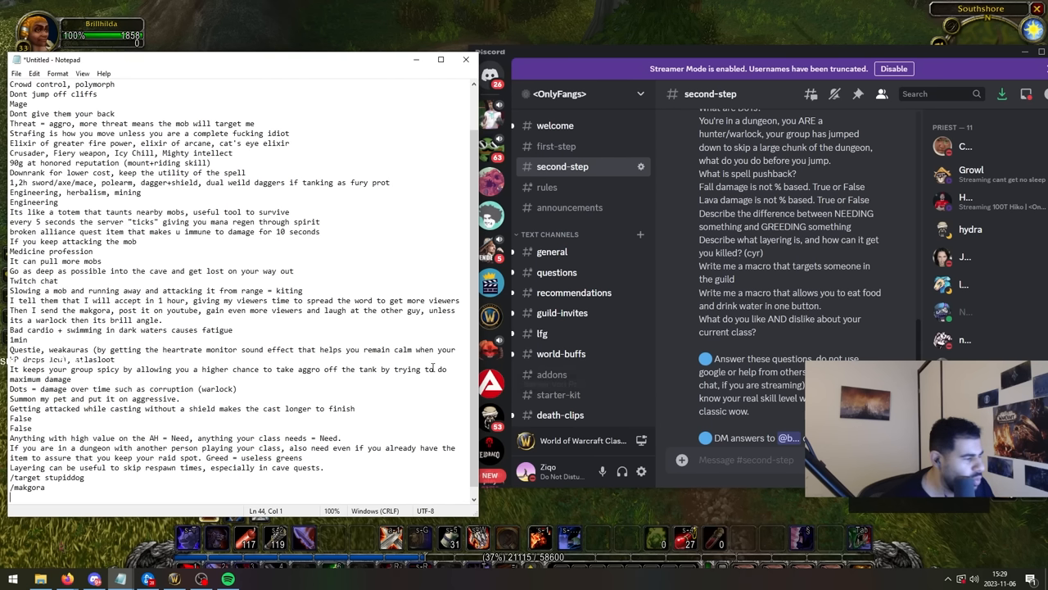
pyautogui.write('/use co')
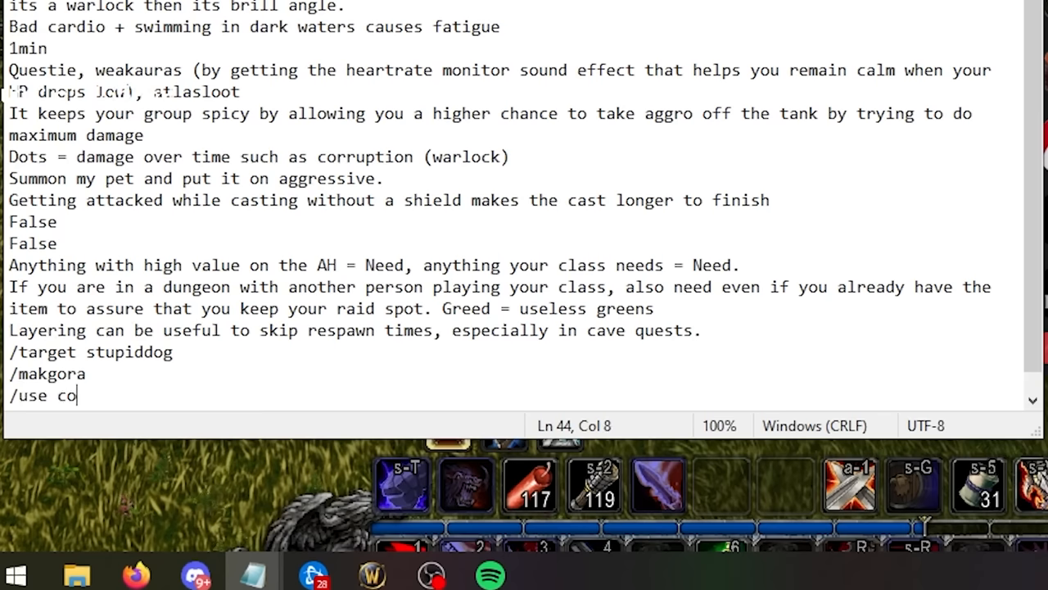
pyautogui.write('njured crystal water')
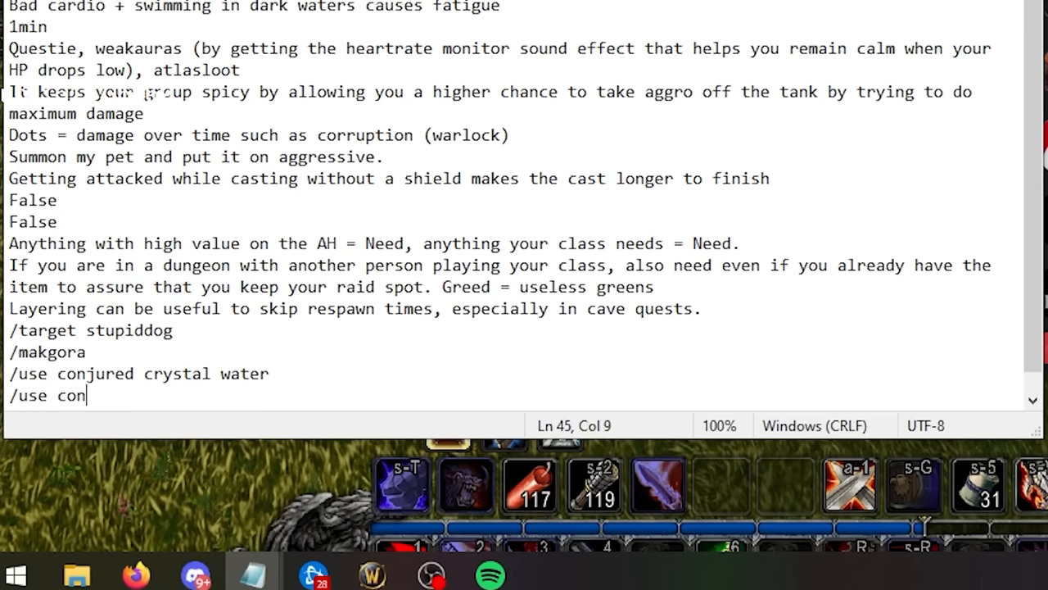
pyautogui.write('jured cinnamon bo')
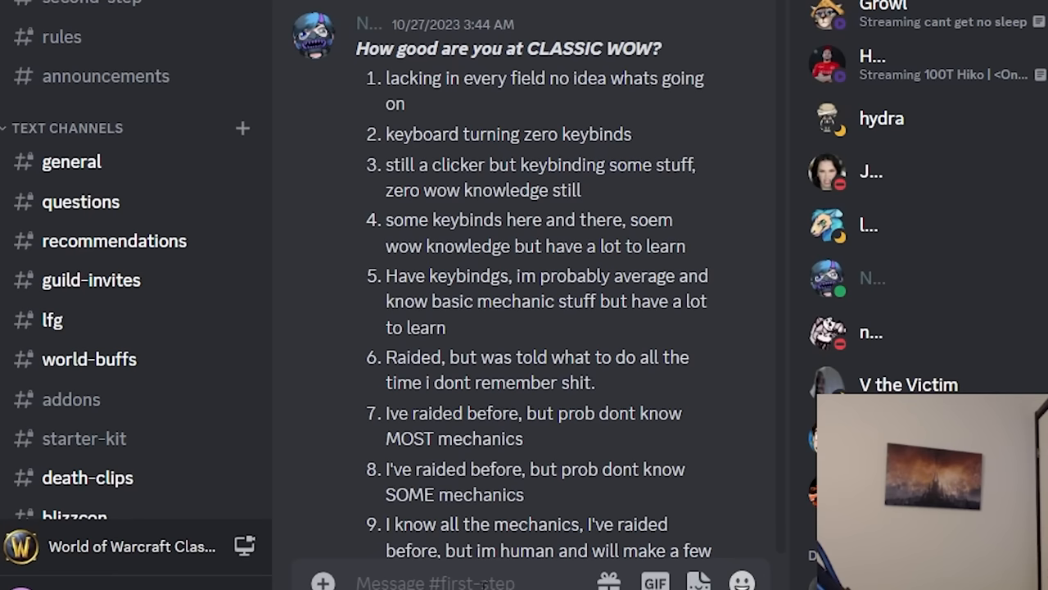
pyautogui.moveTo(659, 135)
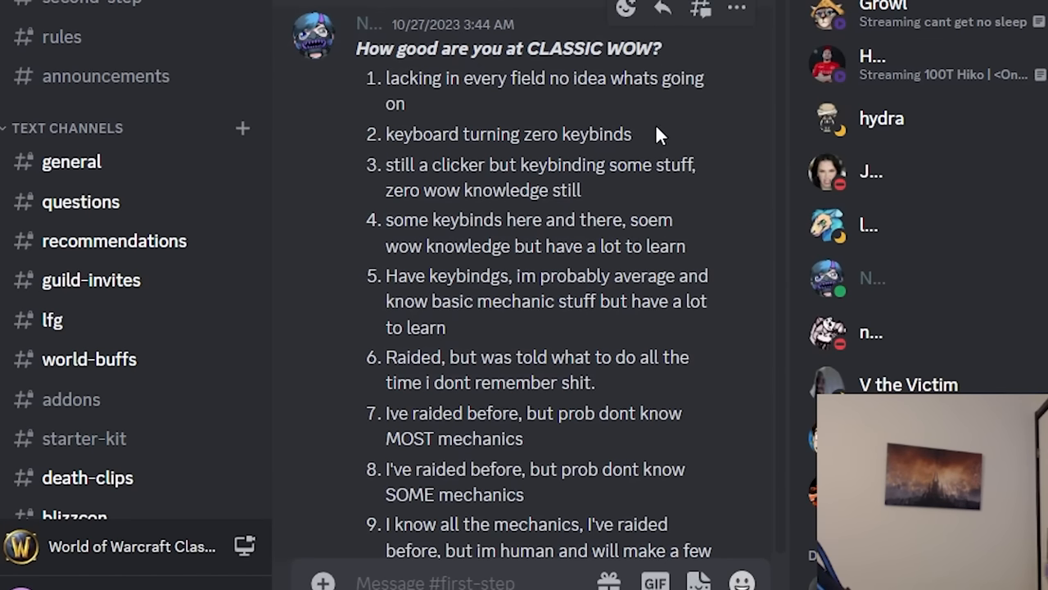
pyautogui.moveTo(627, 123)
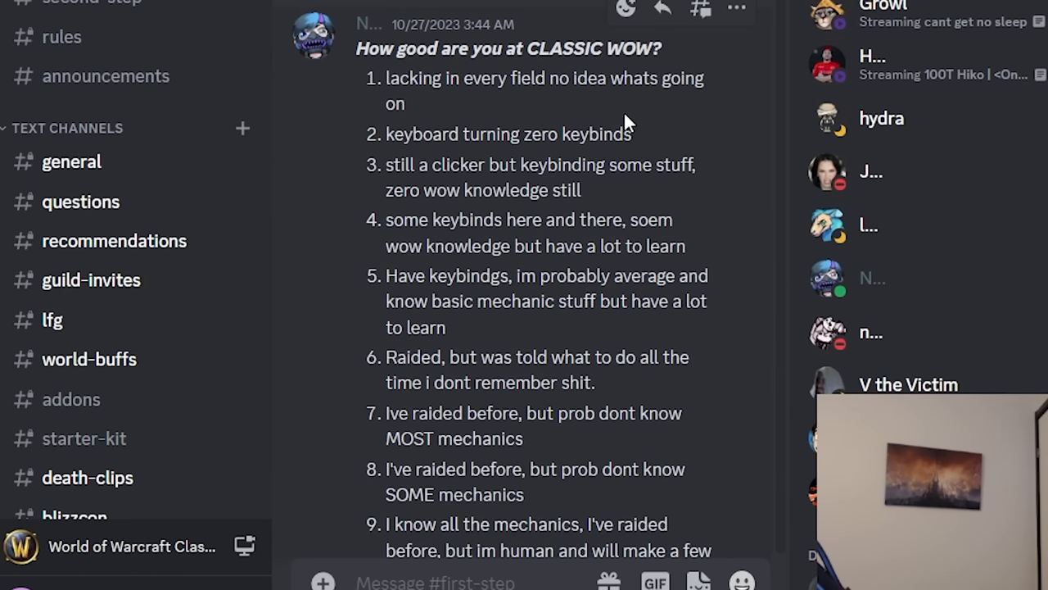
pyautogui.moveTo(640, 145)
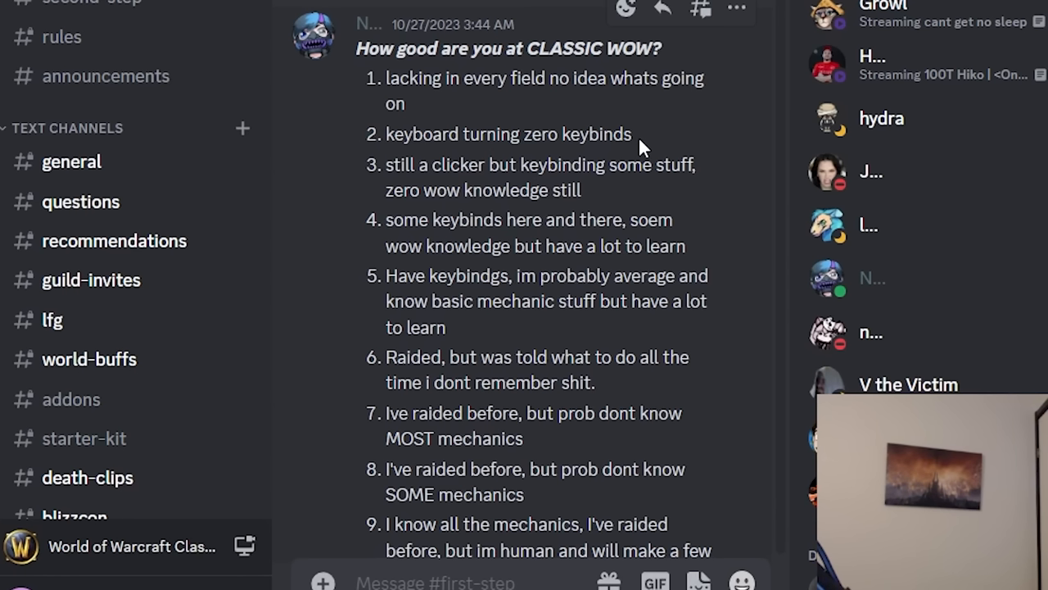
pyautogui.moveTo(633, 192)
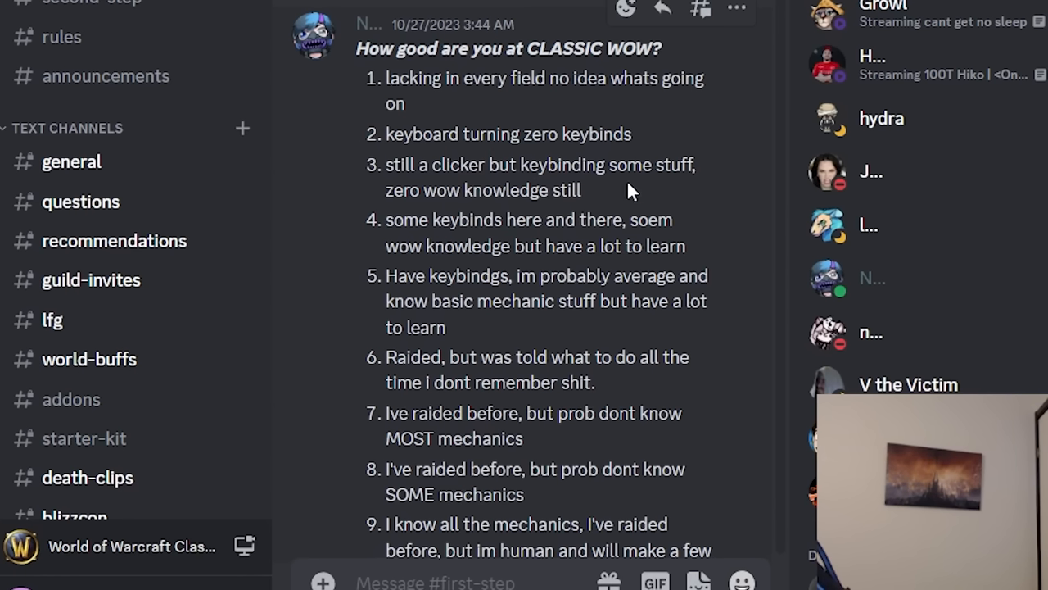
pyautogui.moveTo(616, 209)
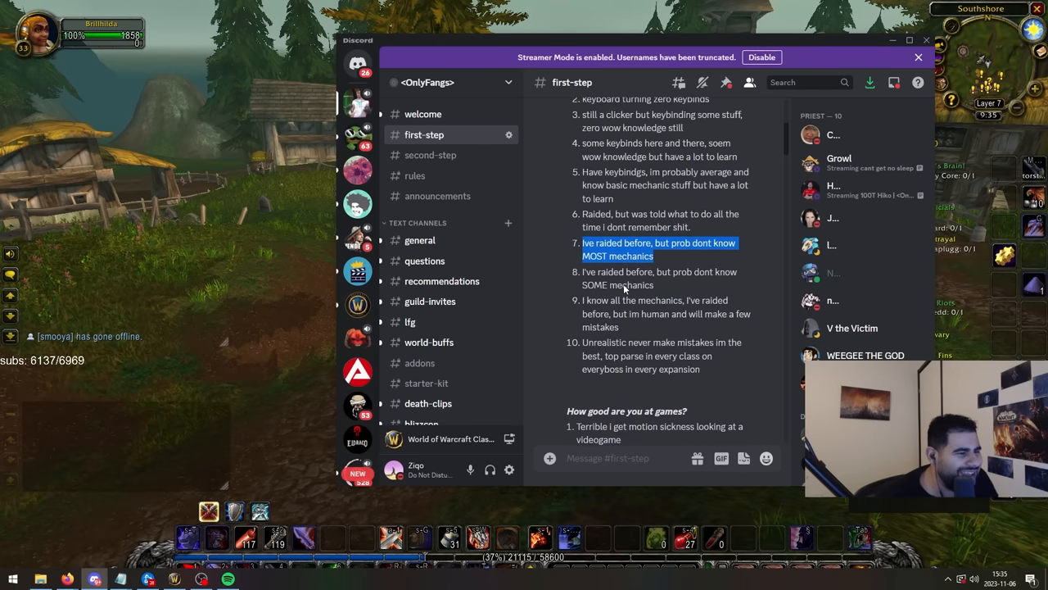
# Scroll through the CLASSIC WOW and games skill-rating lists in #first-step.
pyautogui.scroll(-3)
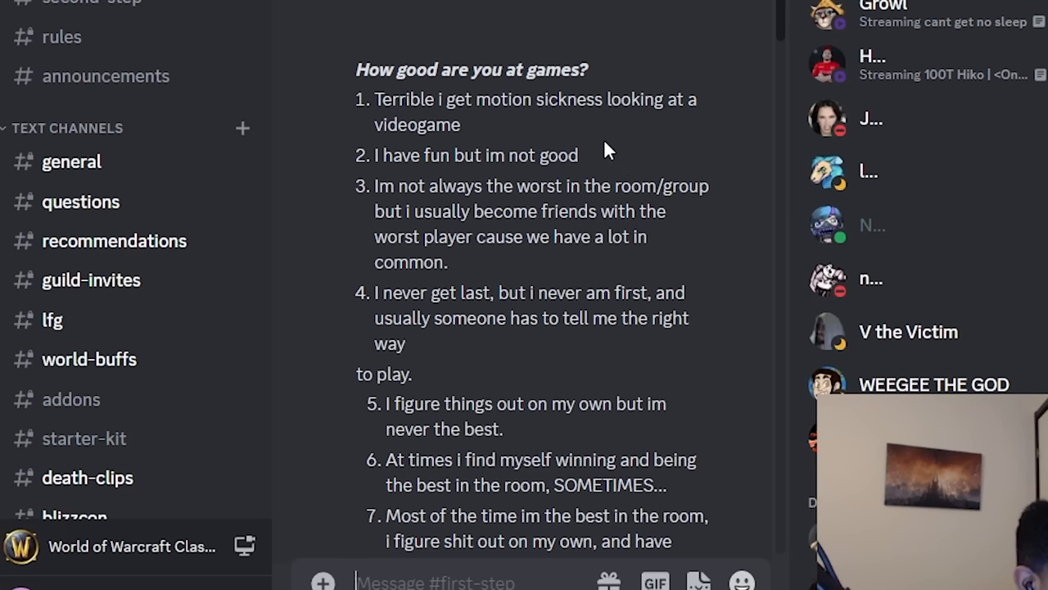
pyautogui.moveTo(532, 179)
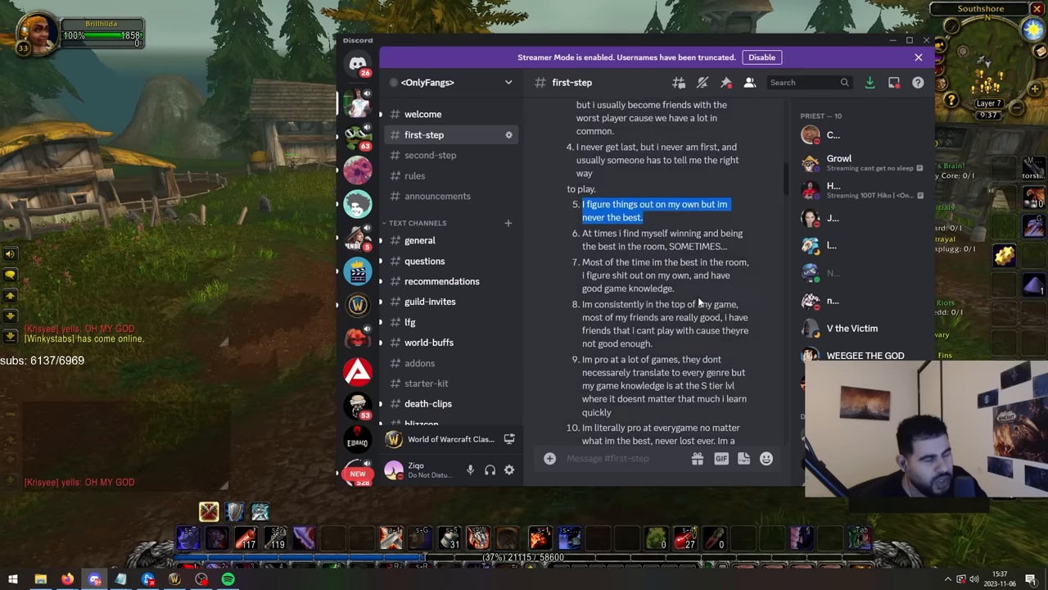
pyautogui.scroll(3)
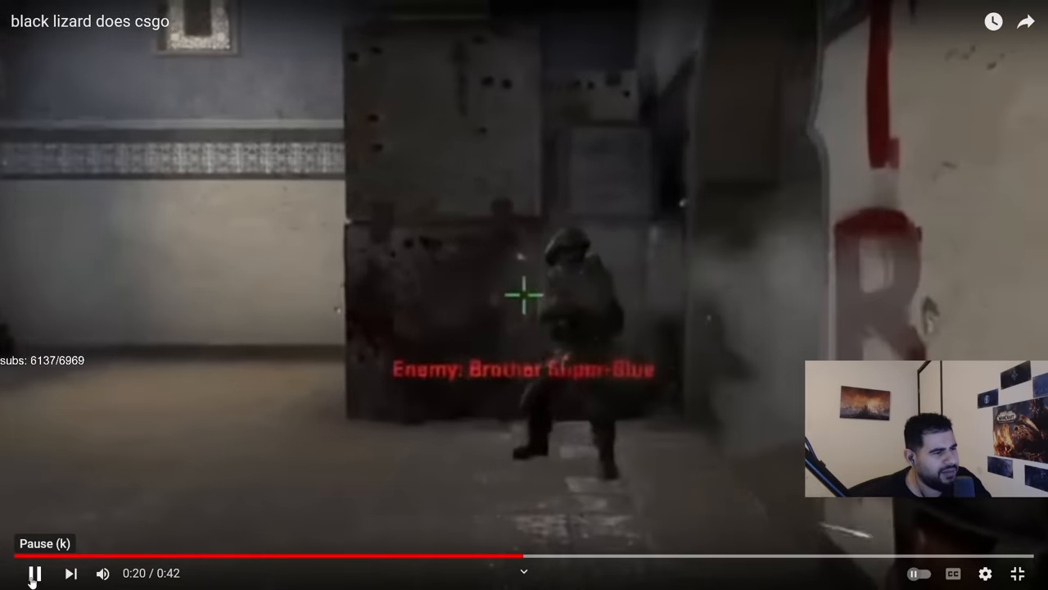
pyautogui.moveTo(402, 557)
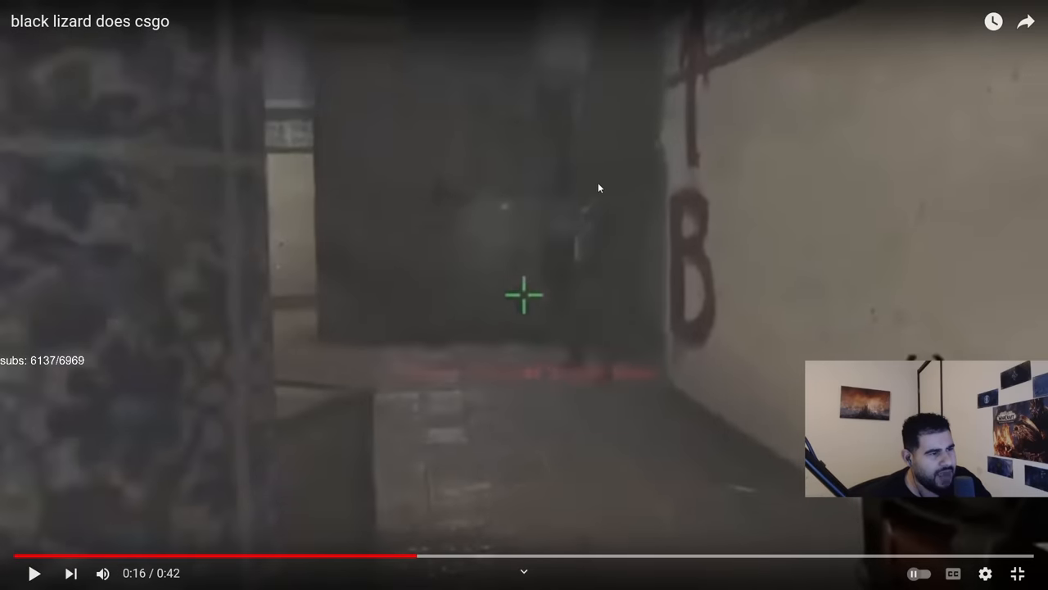
pyautogui.moveTo(574, 310)
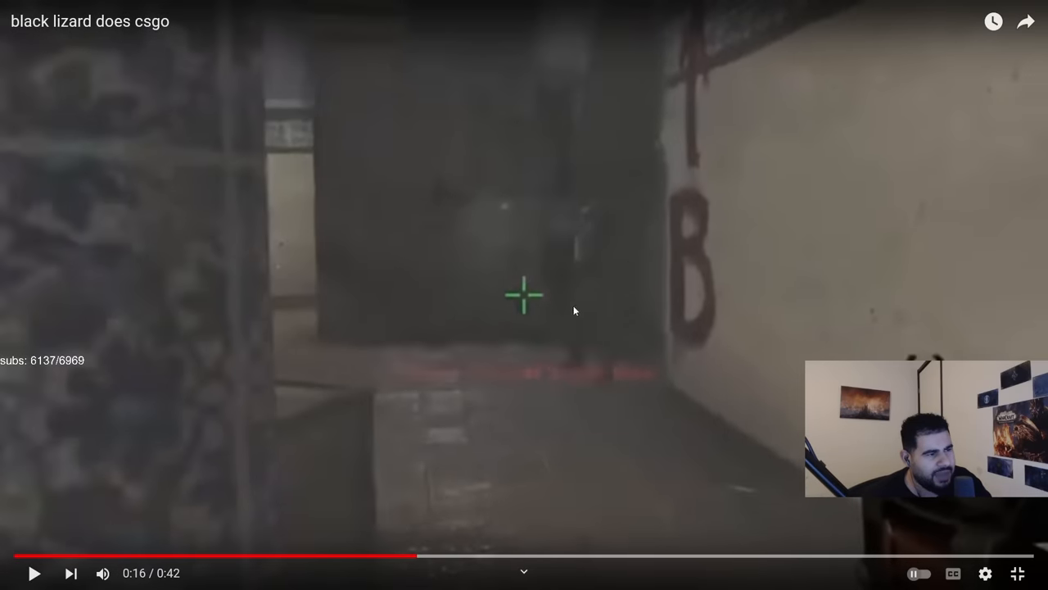
pyautogui.moveTo(135, 530)
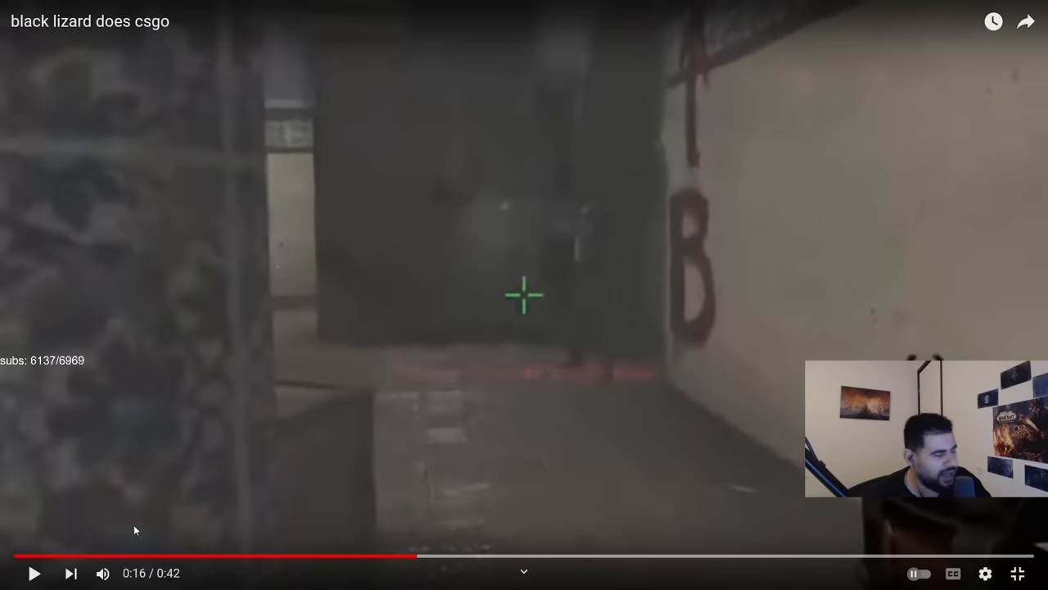
pyautogui.moveTo(592, 193)
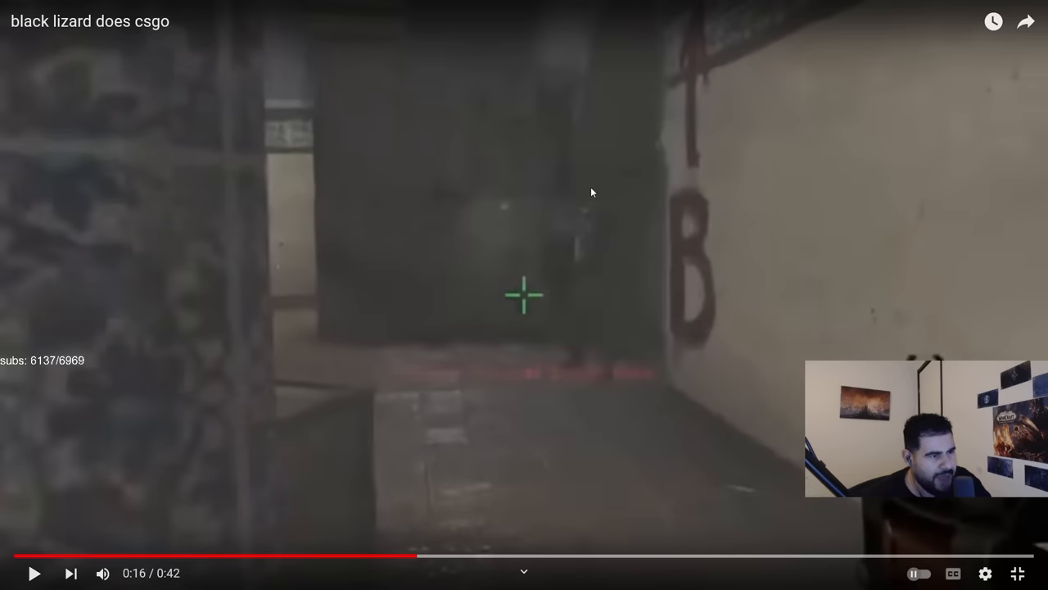
# Pause the CS:GO YouTube clip at 0:16.
pyautogui.click(35, 573)
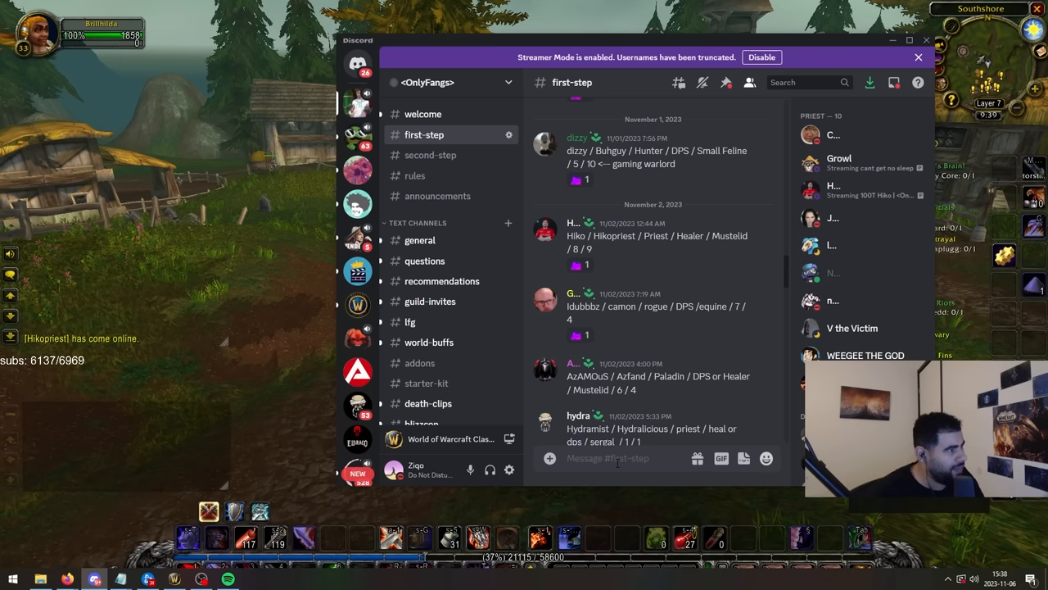
# Type the Brillhilda Warrior intro in #first-step, ending with ratings '7 / 6 = PROOF'.
pyautogui.write('Brillhilda / Warrior // tank or DPS // Small bird // 7 / 6')
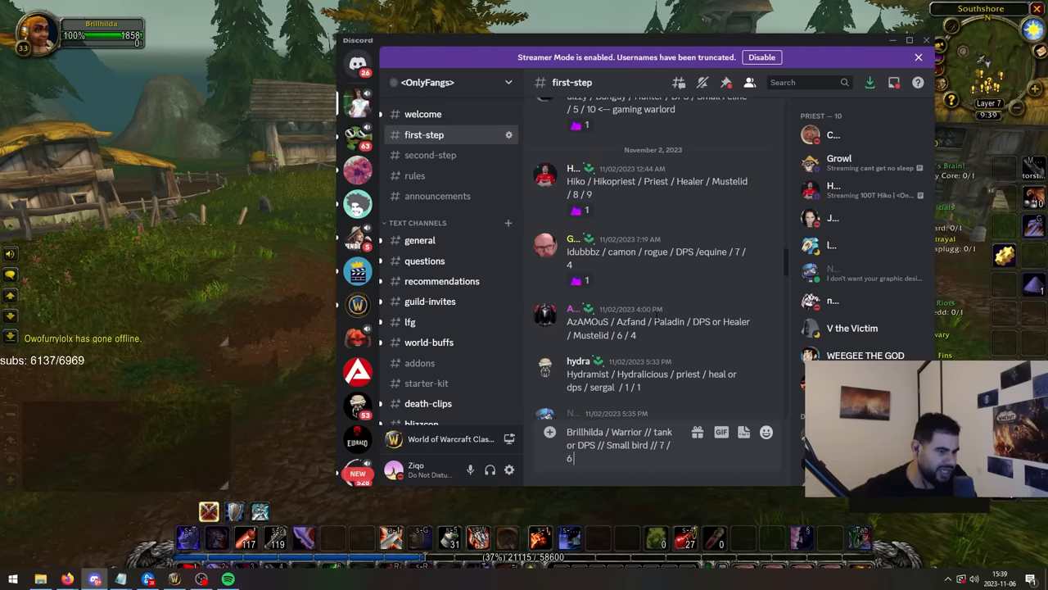
pyautogui.write('= PROOF')
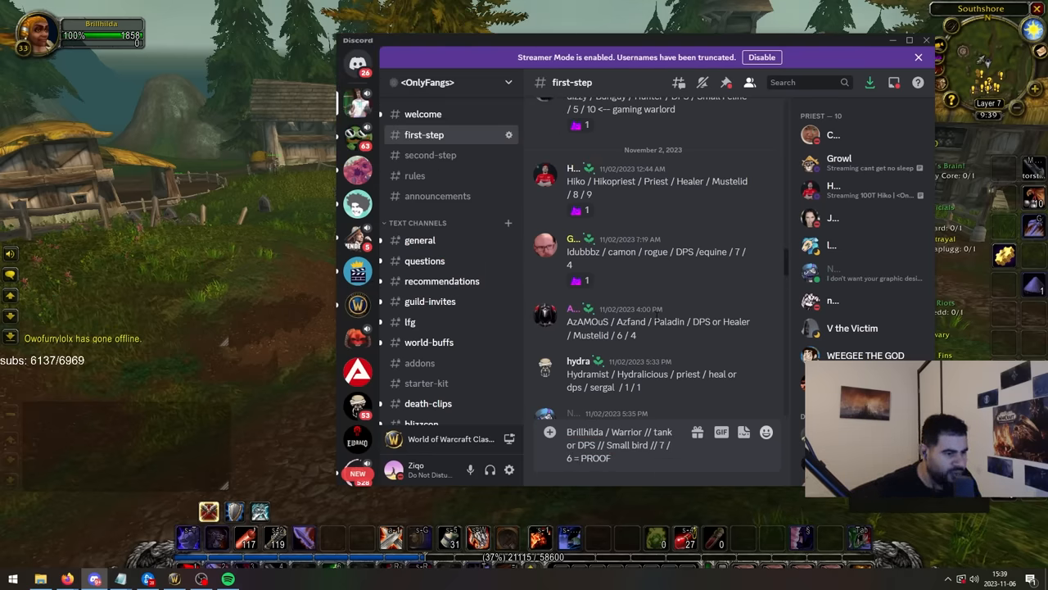